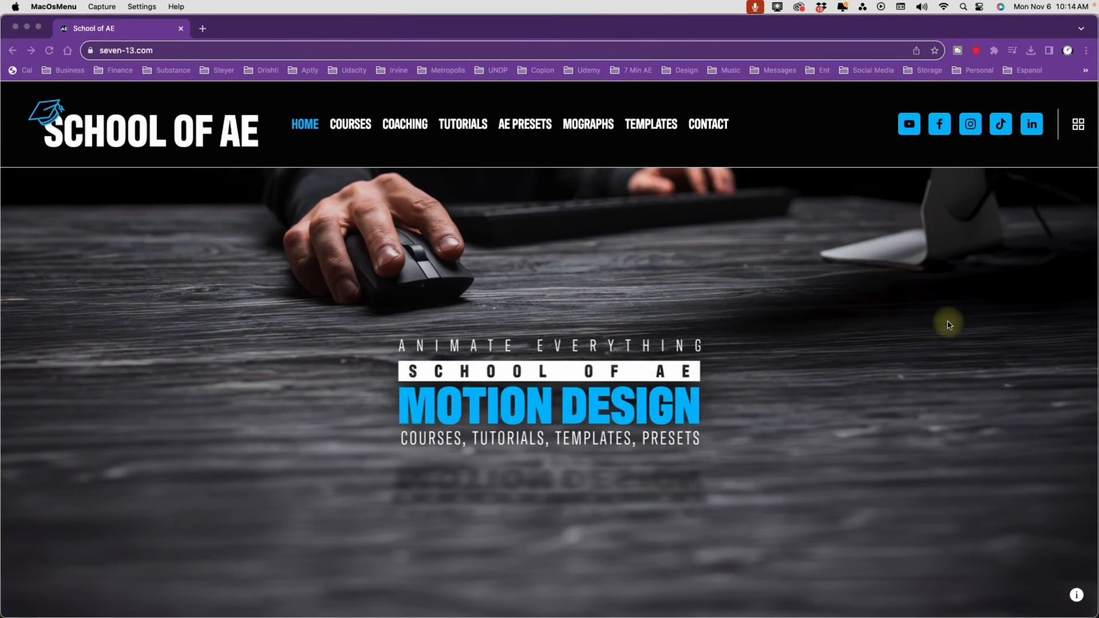
Browse the School of AE site from Courses through Coaching to the Templates page
{"action": "left_click", "coordinate": [350, 124]}
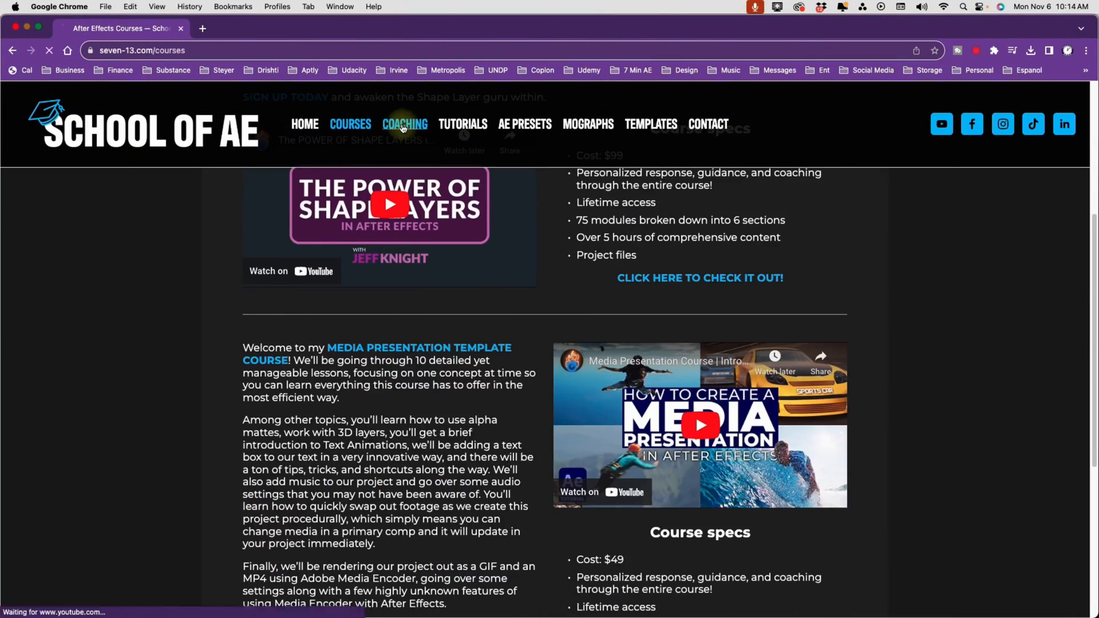
{"action": "left_click", "coordinate": [405, 124]}
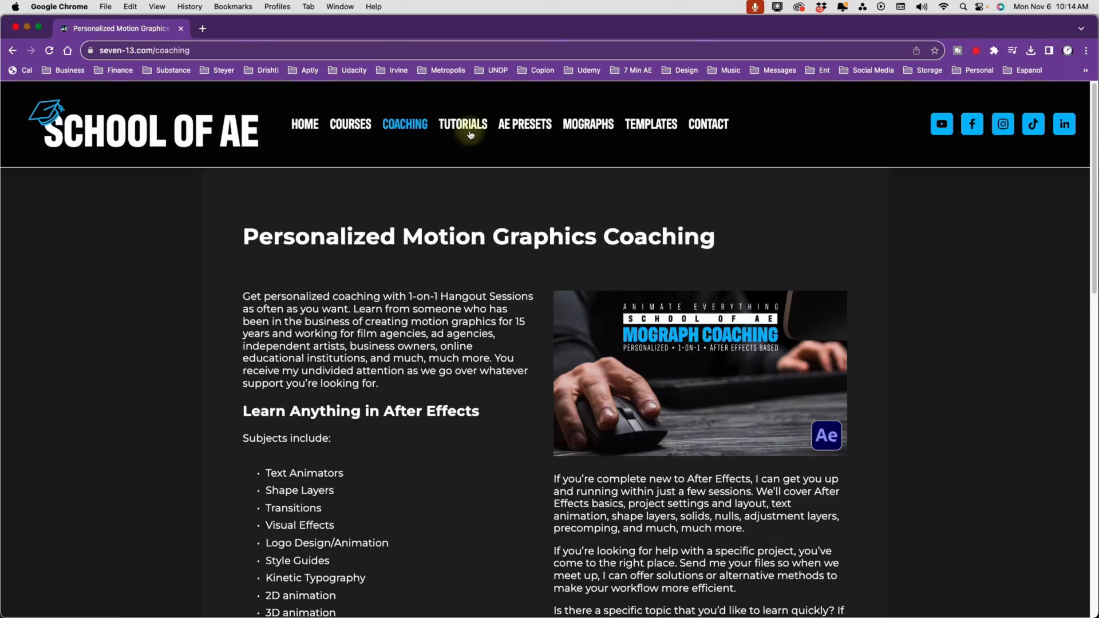
{"action": "left_click", "coordinate": [650, 124]}
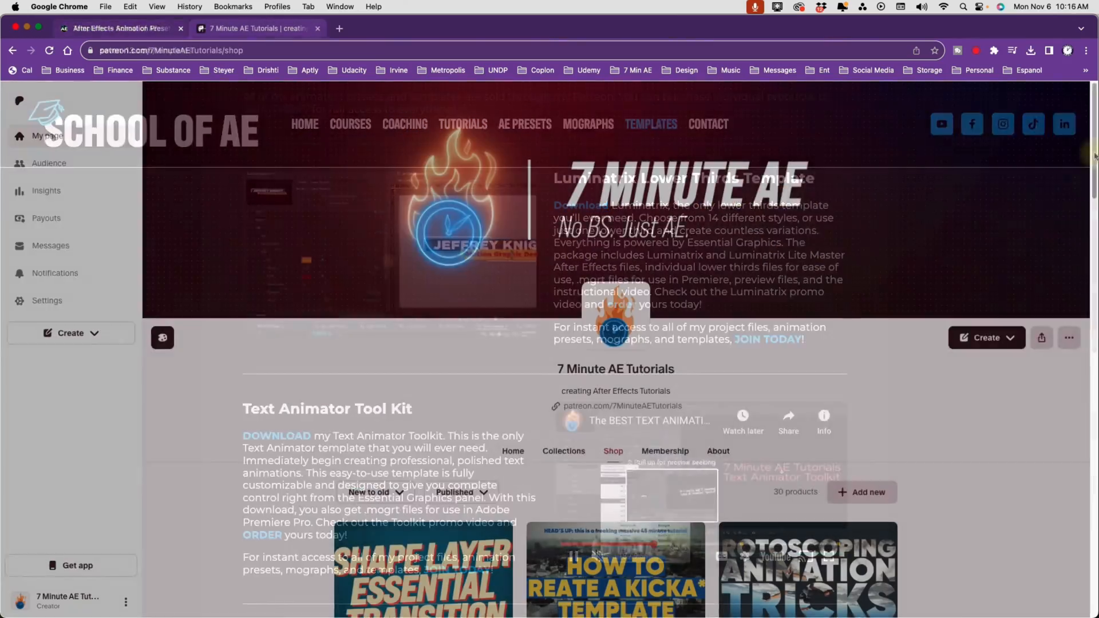
{"action": "scroll", "scroll_direction": "down", "scroll_amount": 3}
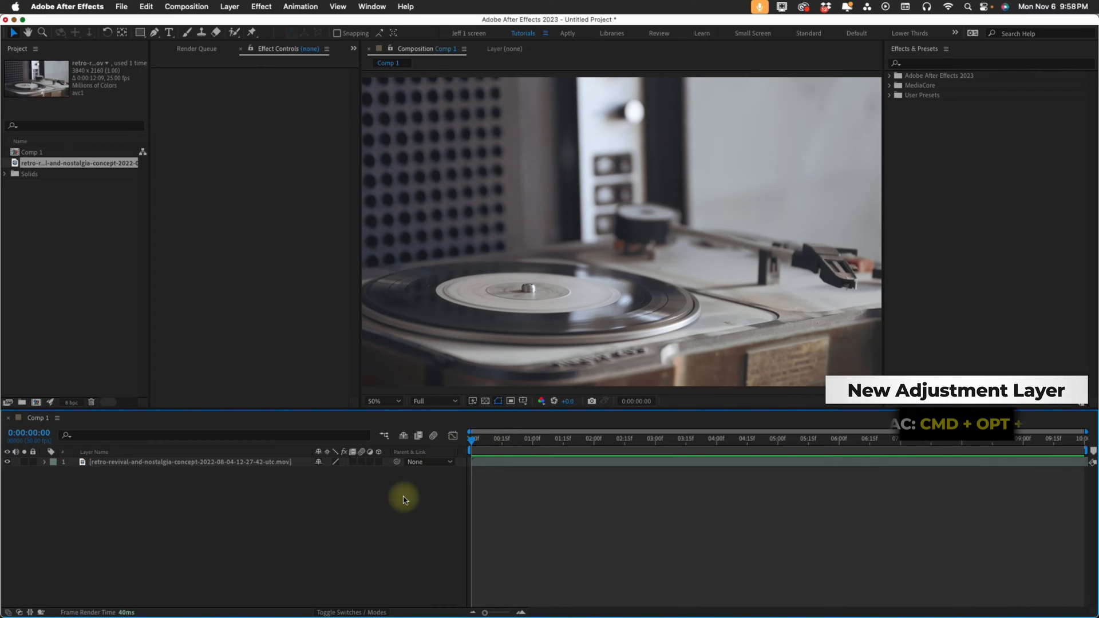
Create a Film Look adjustment layer and apply Add Grain and Fractal Noise to it
{"action": "key", "text": "cmd+opt+y"}
{"action": "type", "text": "Film Look"}
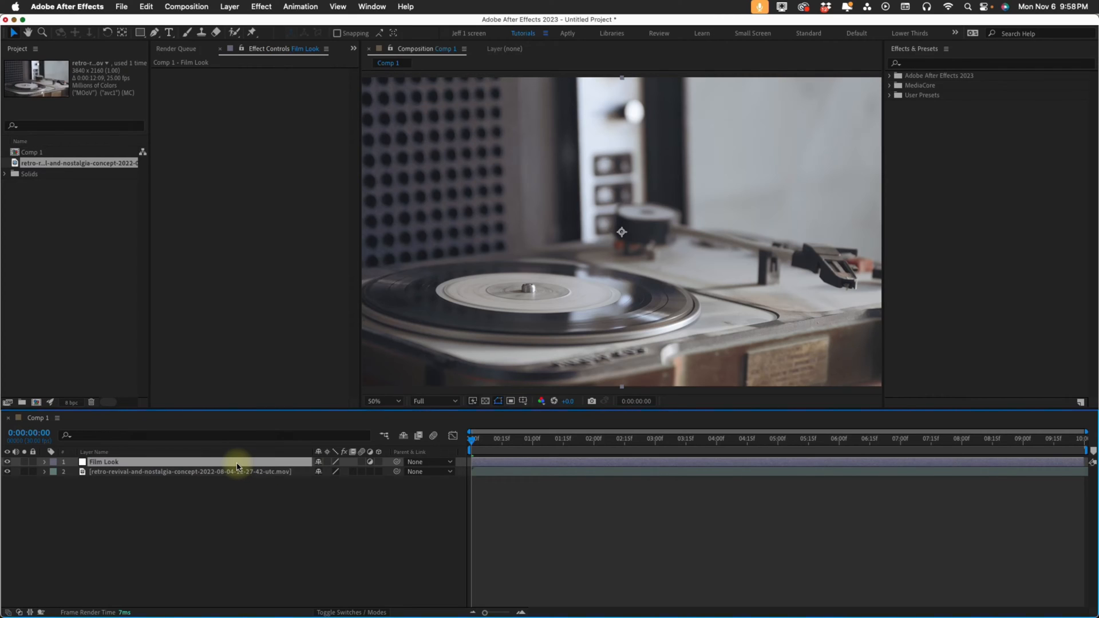
{"action": "left_click", "coordinate": [939, 63]}
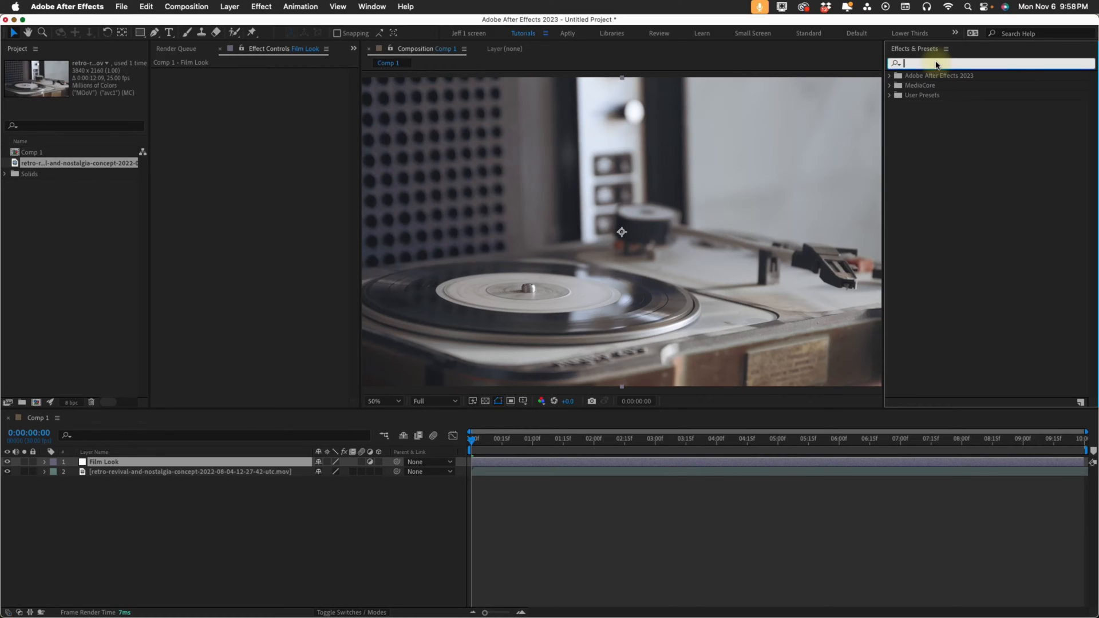
{"action": "type", "text": "add grain"}
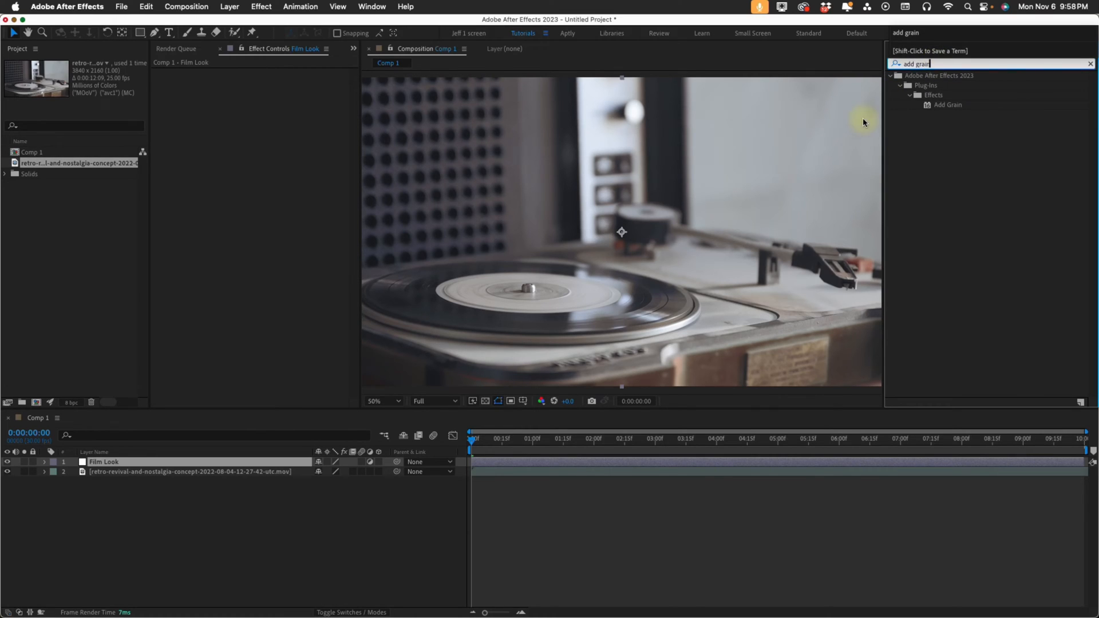
{"action": "double_click", "coordinate": [947, 104]}
{"action": "type", "text": "fractal no"}
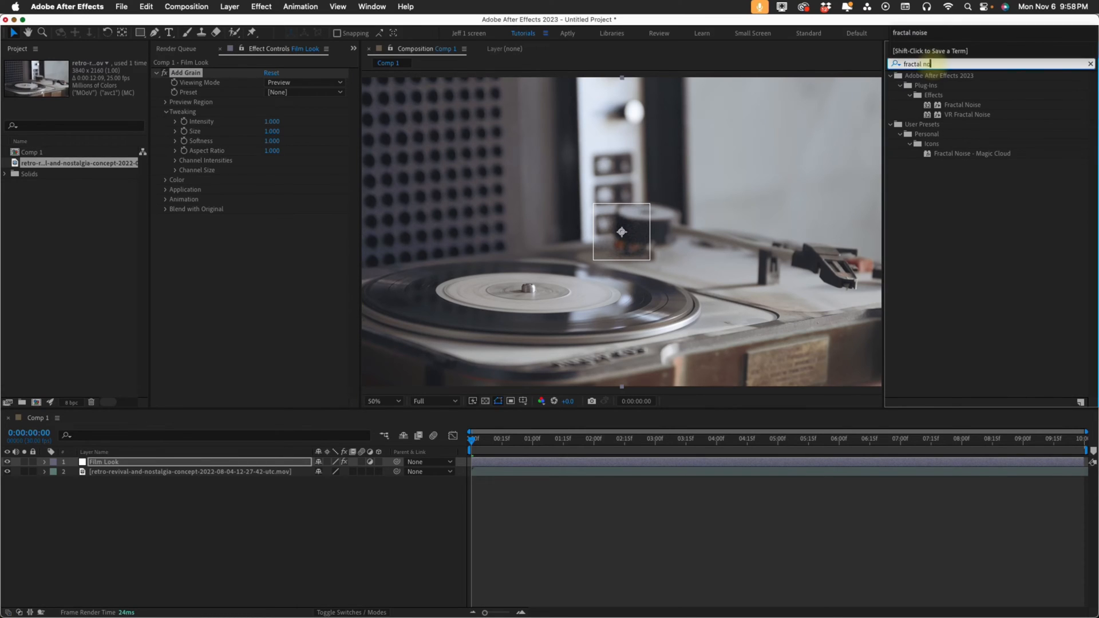
{"action": "double_click", "coordinate": [962, 104]}
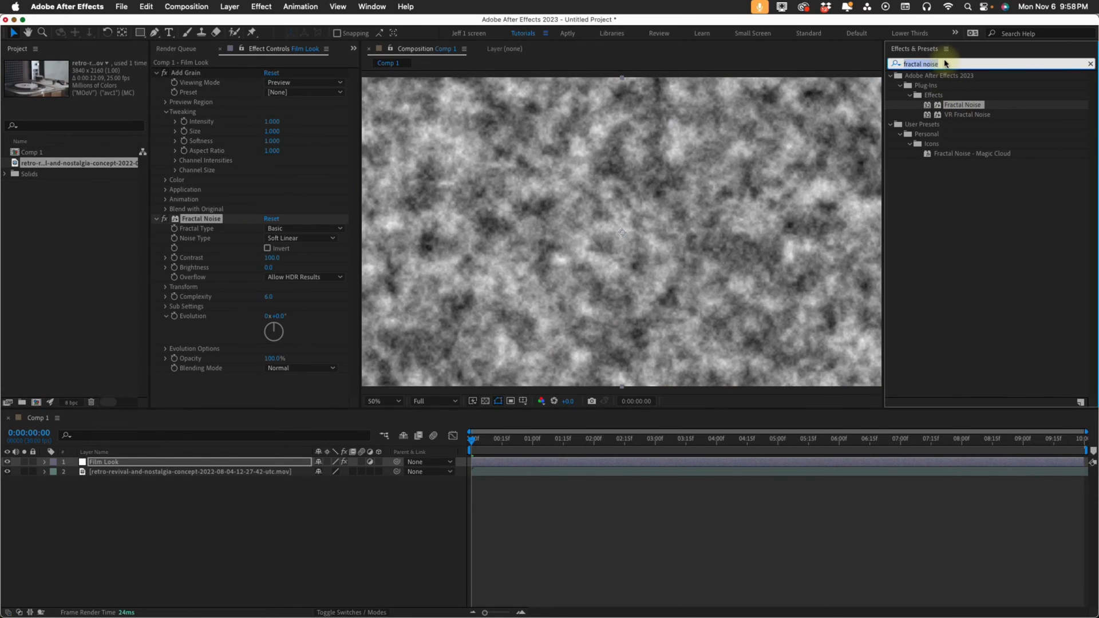
Add Tritone, Fast Box Blur, CC Vignette and CC Force Motion Blur to the Film Look layer
{"action": "type", "text": "tritone"}
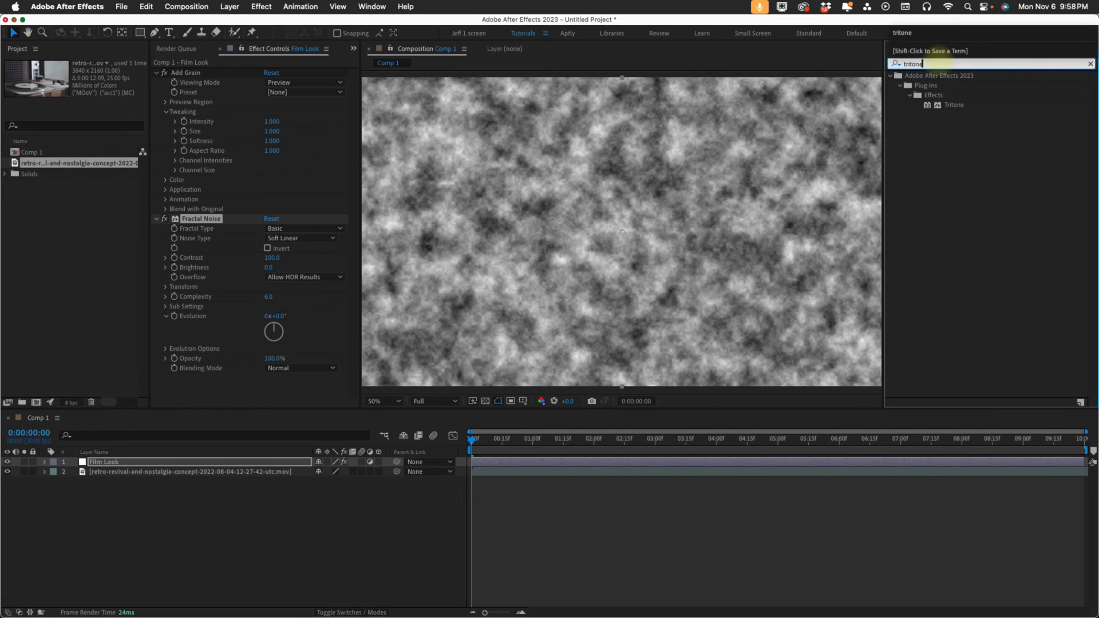
{"action": "double_click", "coordinate": [954, 104]}
{"action": "type", "text": "offset"}
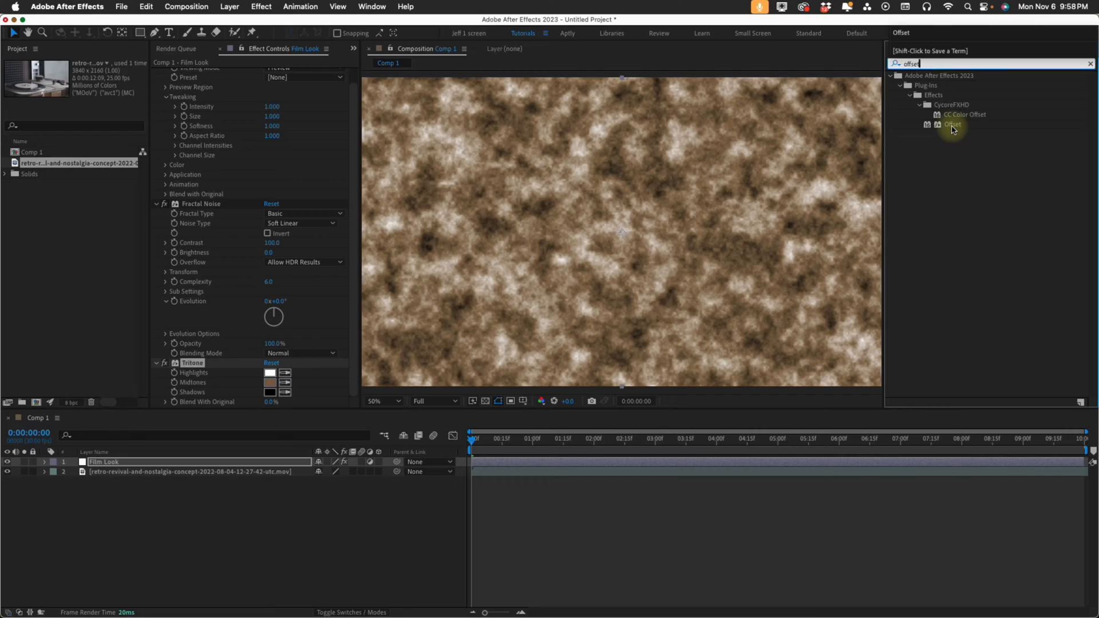
{"action": "type", "text": "fast box"}
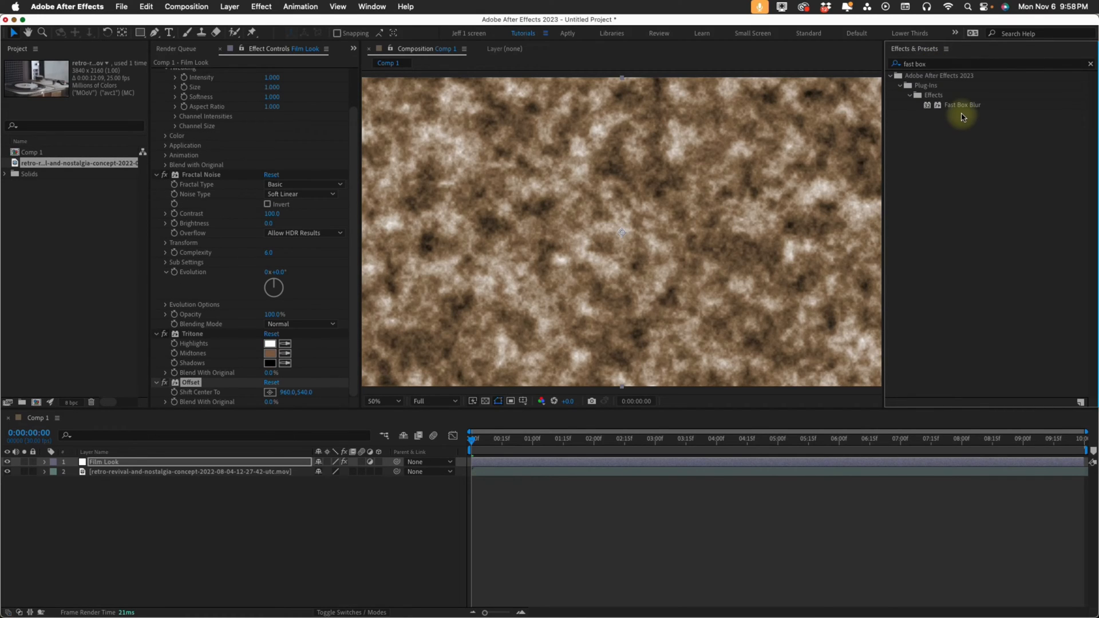
{"action": "double_click", "coordinate": [962, 104]}
{"action": "type", "text": "vignette"}
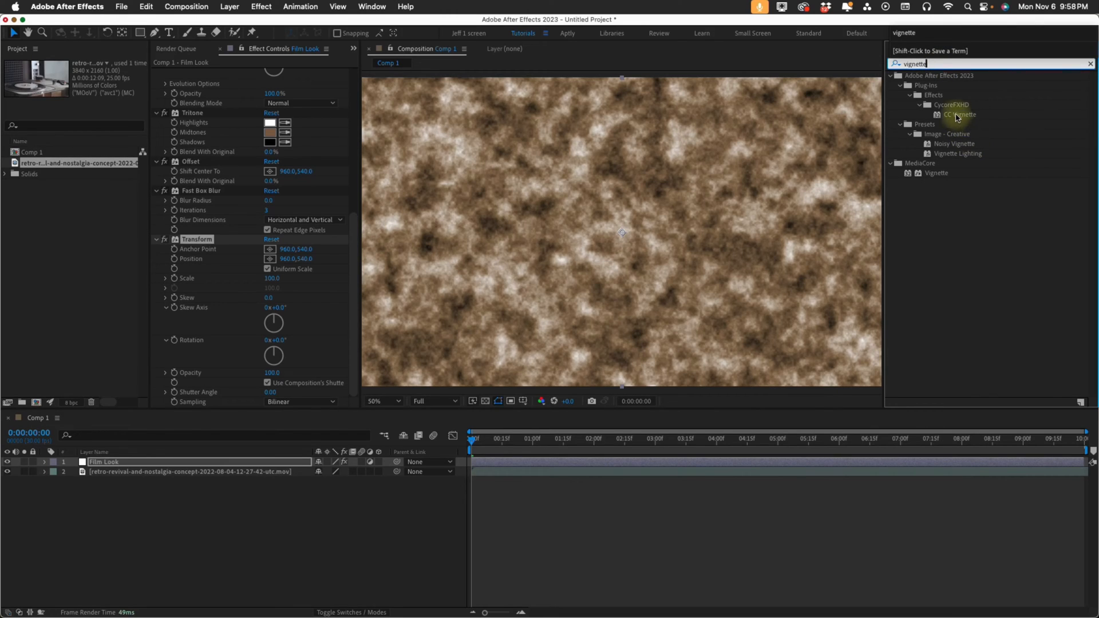
{"action": "double_click", "coordinate": [960, 115]}
{"action": "type", "text": "force motion"}
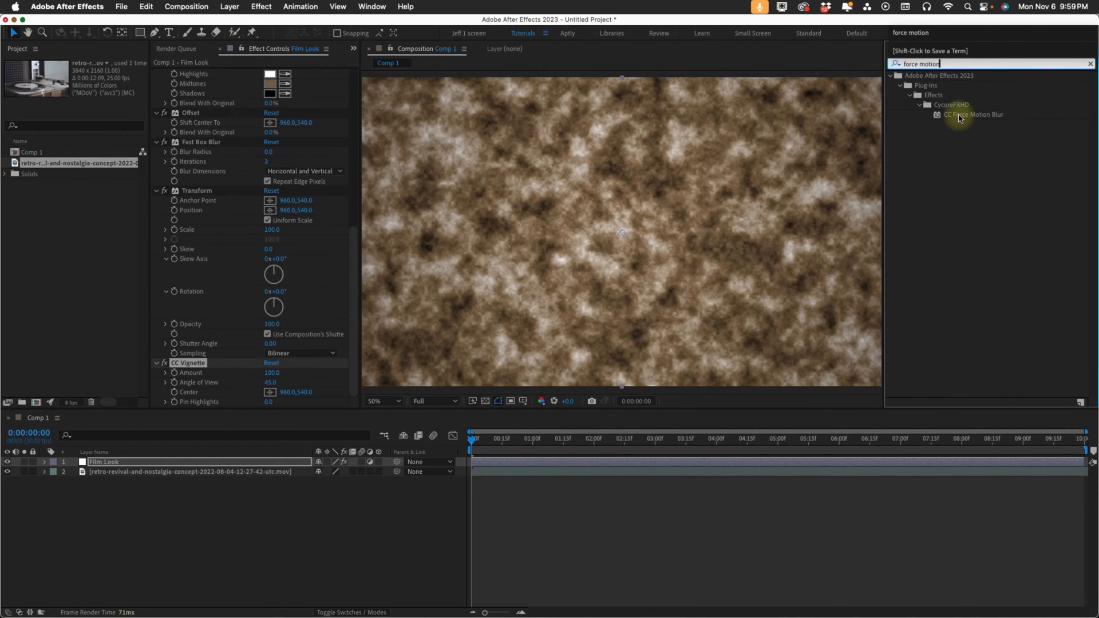
{"action": "double_click", "coordinate": [973, 114]}
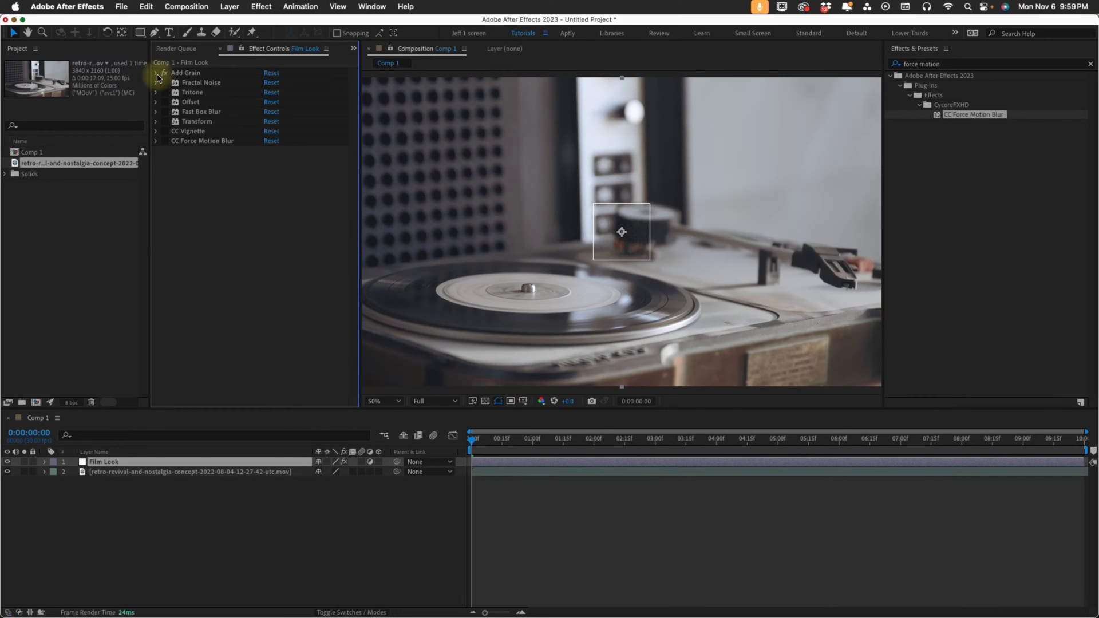
Set Add Grain to Final Output viewing mode, intensity 1.5 and monochromatic colour, zooming in to check
{"action": "left_click", "coordinate": [156, 73]}
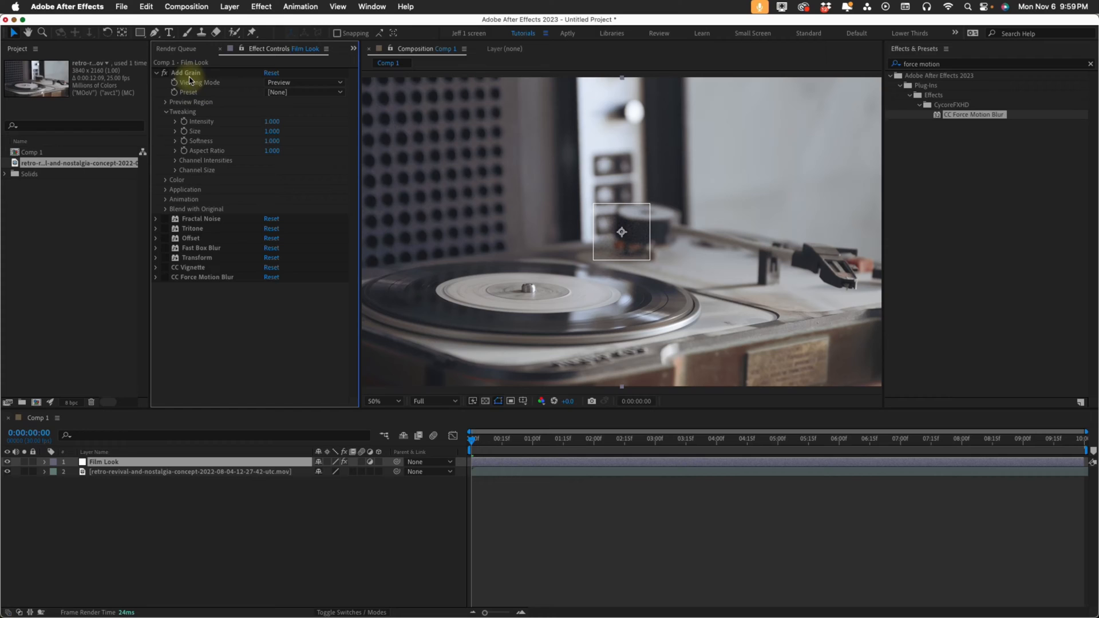
{"action": "left_click", "coordinate": [302, 82]}
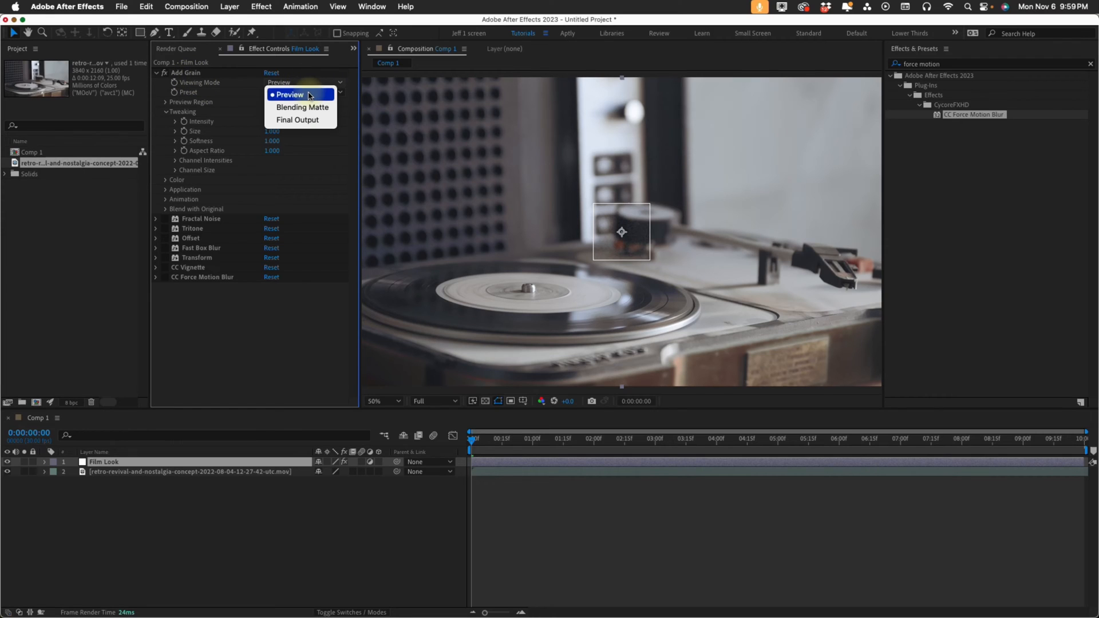
{"action": "left_click", "coordinate": [288, 94]}
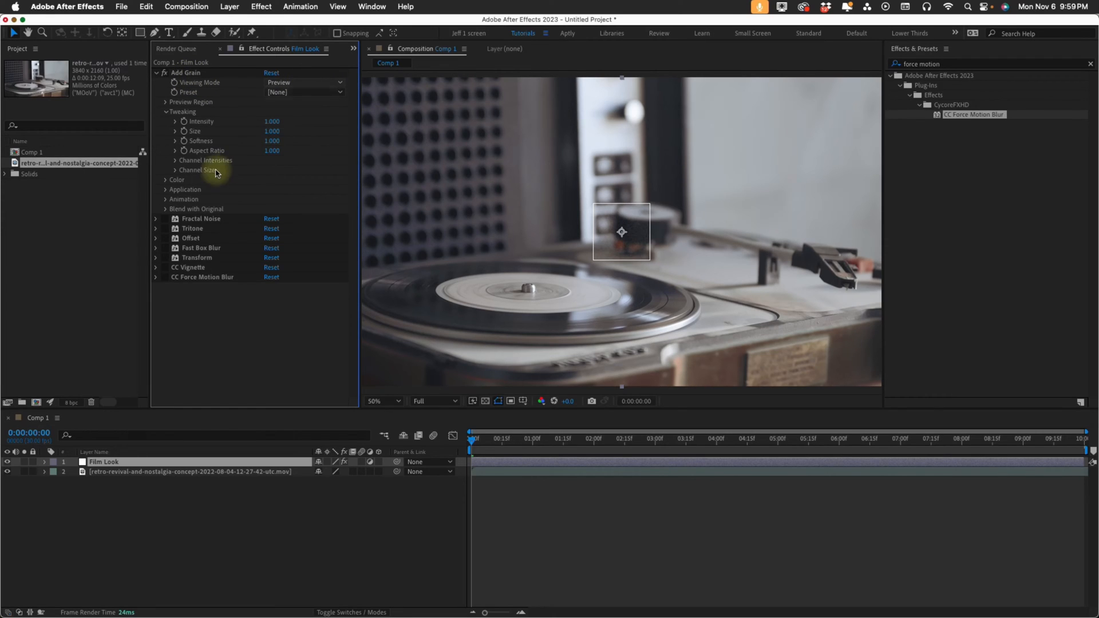
{"action": "left_click", "coordinate": [303, 82]}
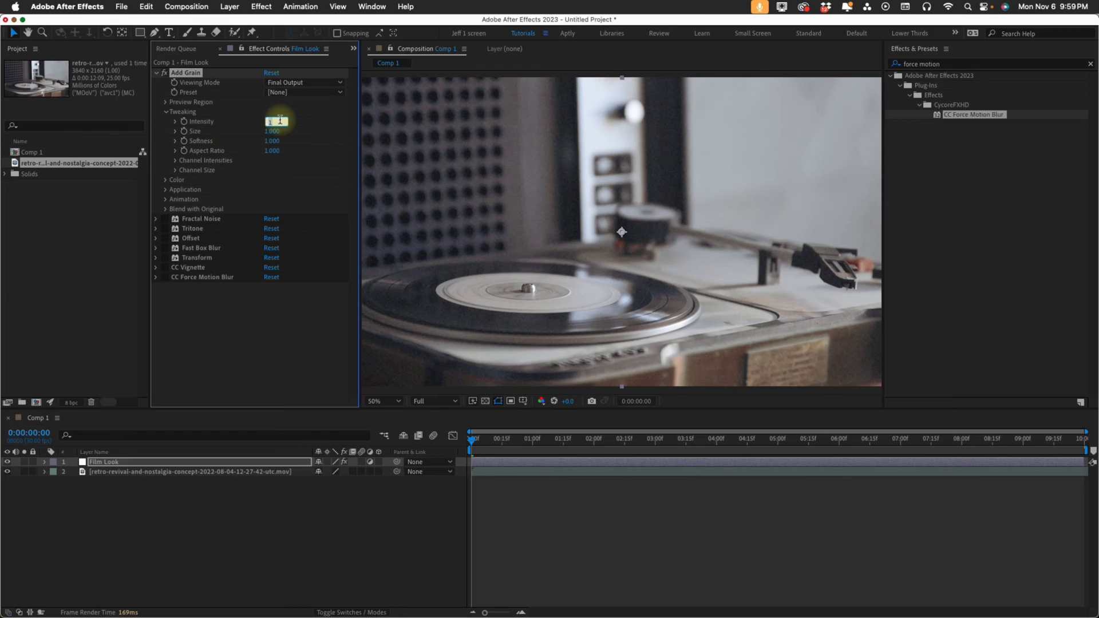
{"action": "left_click_drag", "start_coordinate": [272, 121], "coordinate": [272, 118]}
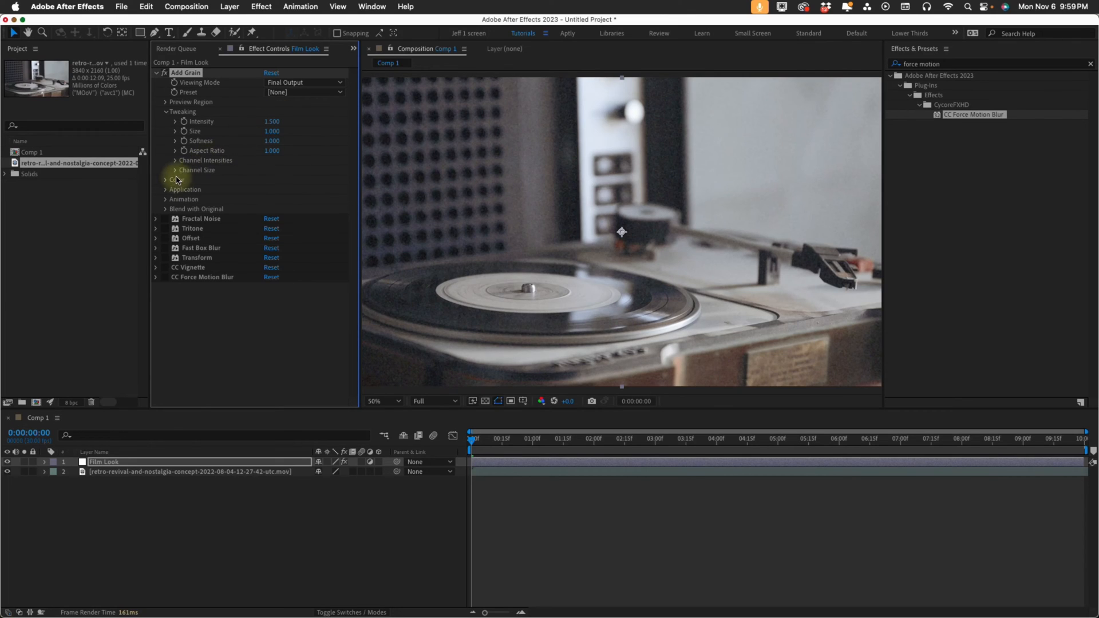
{"action": "left_click", "coordinate": [166, 179]}
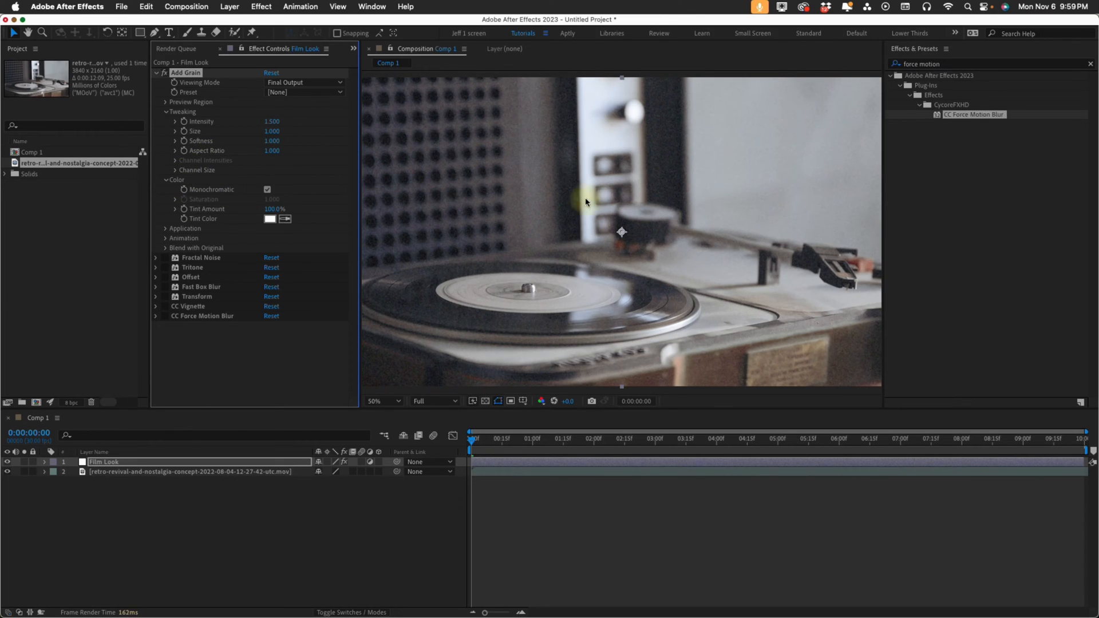
{"action": "left_click", "coordinate": [379, 400]}
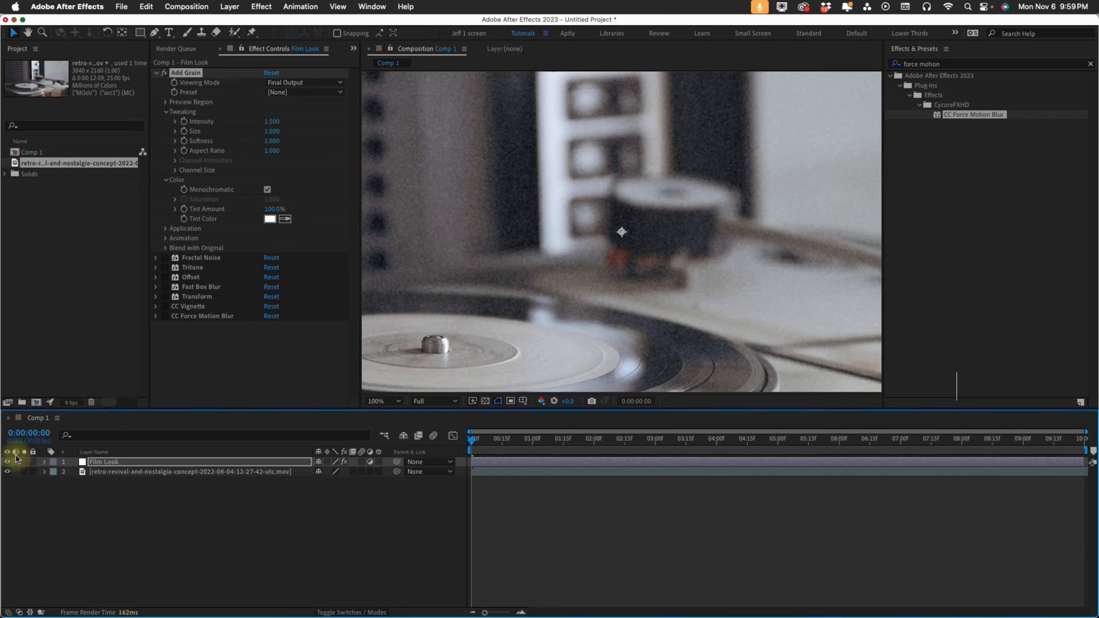
Shape Fractal Noise into thin vertical streaks: Scale Width 5, Height 4000, Complexity 1
{"action": "key", "text": "shift+/"}
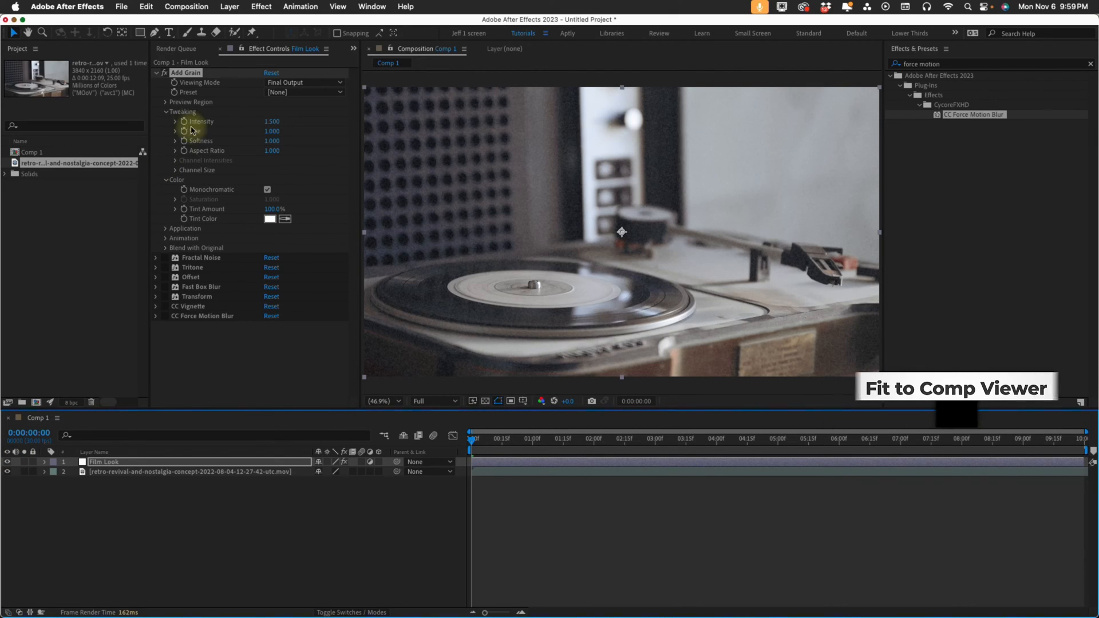
{"action": "left_click", "coordinate": [156, 73]}
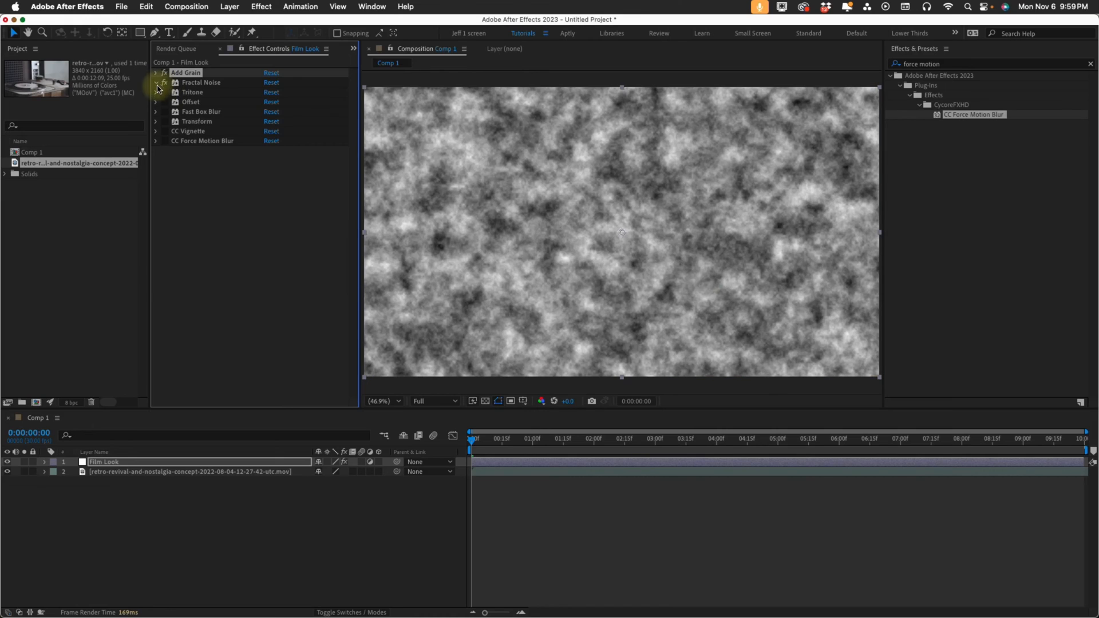
{"action": "left_click", "coordinate": [156, 82]}
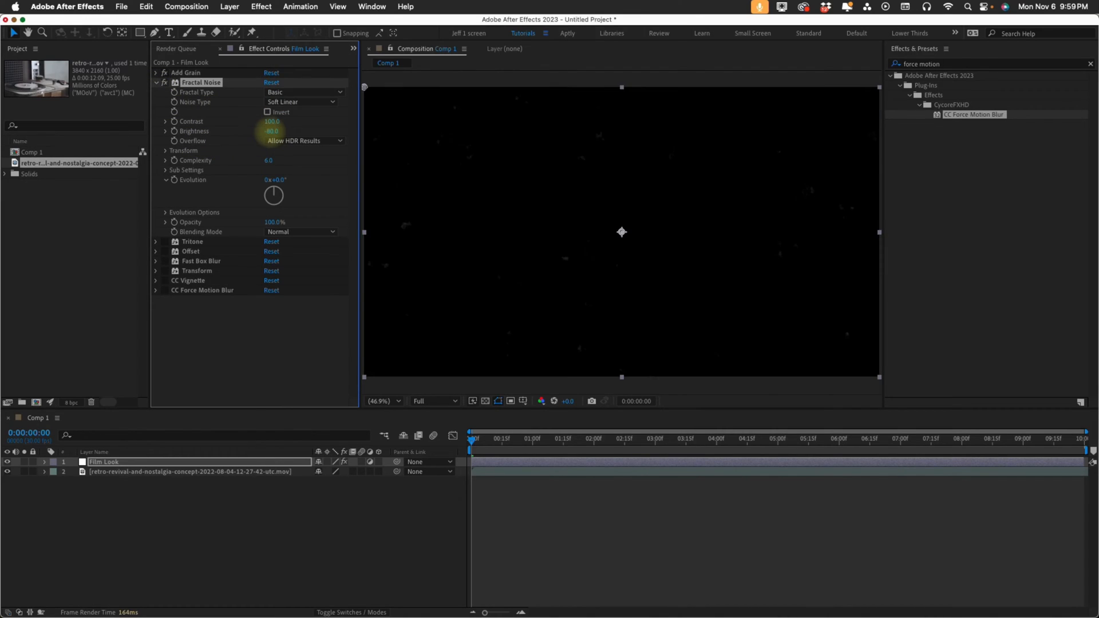
{"action": "left_click", "coordinate": [166, 150]}
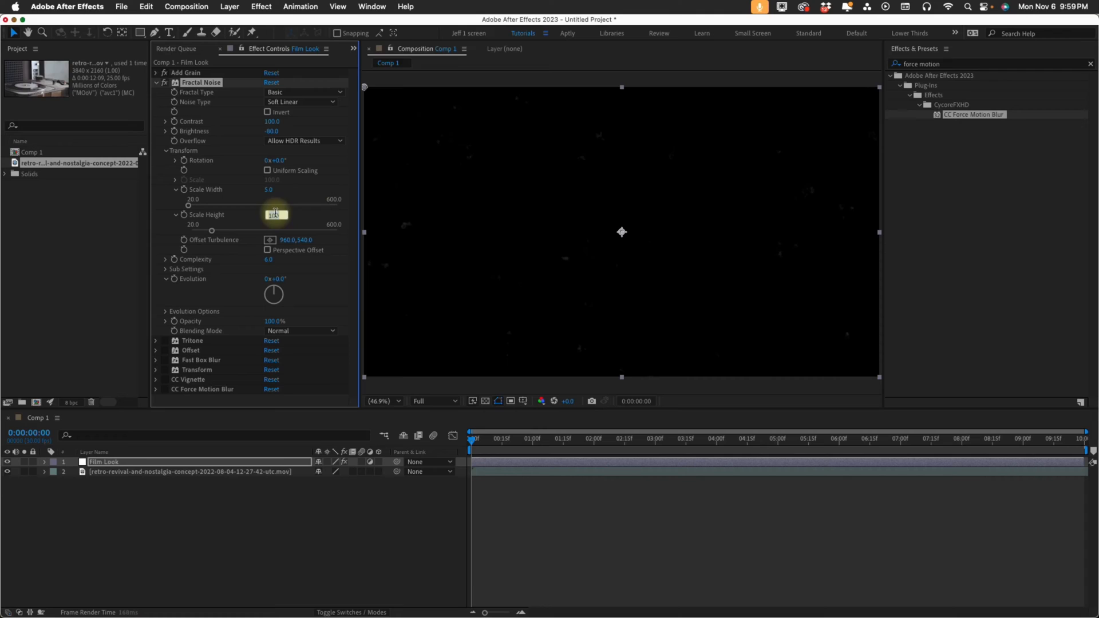
{"action": "type", "text": "4000.0"}
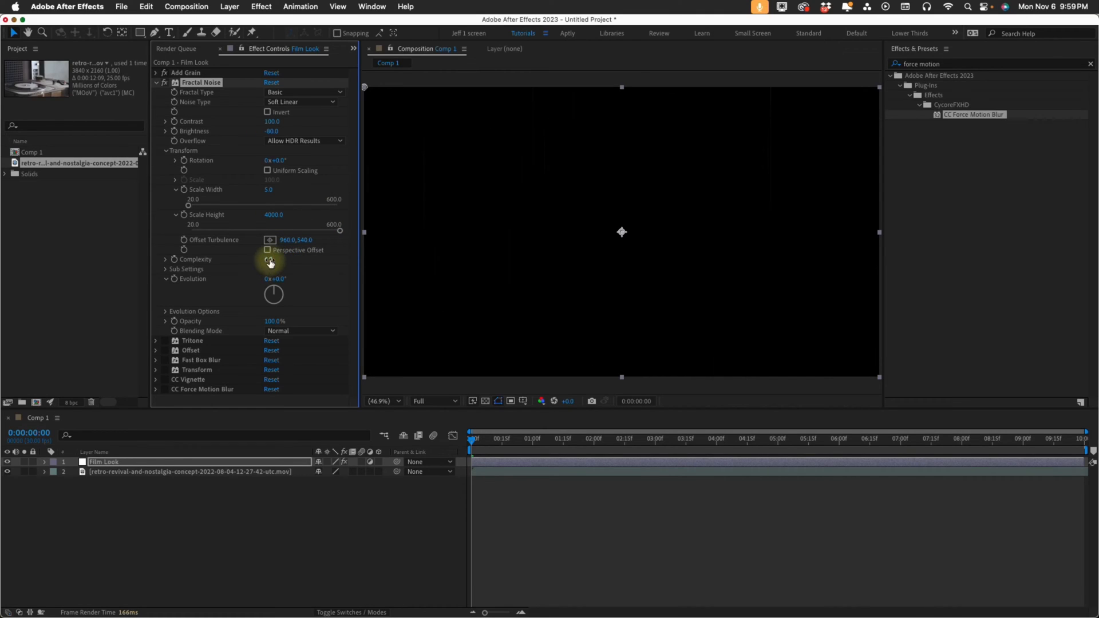
{"action": "left_click", "coordinate": [269, 262]}
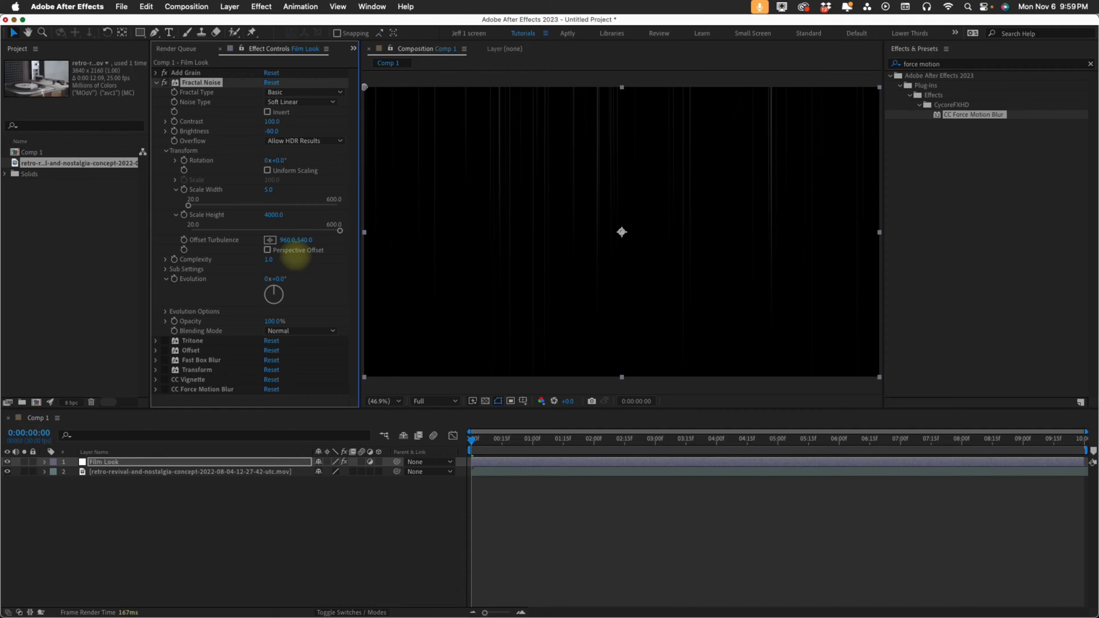
Drive the Fractal Noise Evolution with the expression time*1000
{"action": "left_click", "coordinate": [163, 150]}
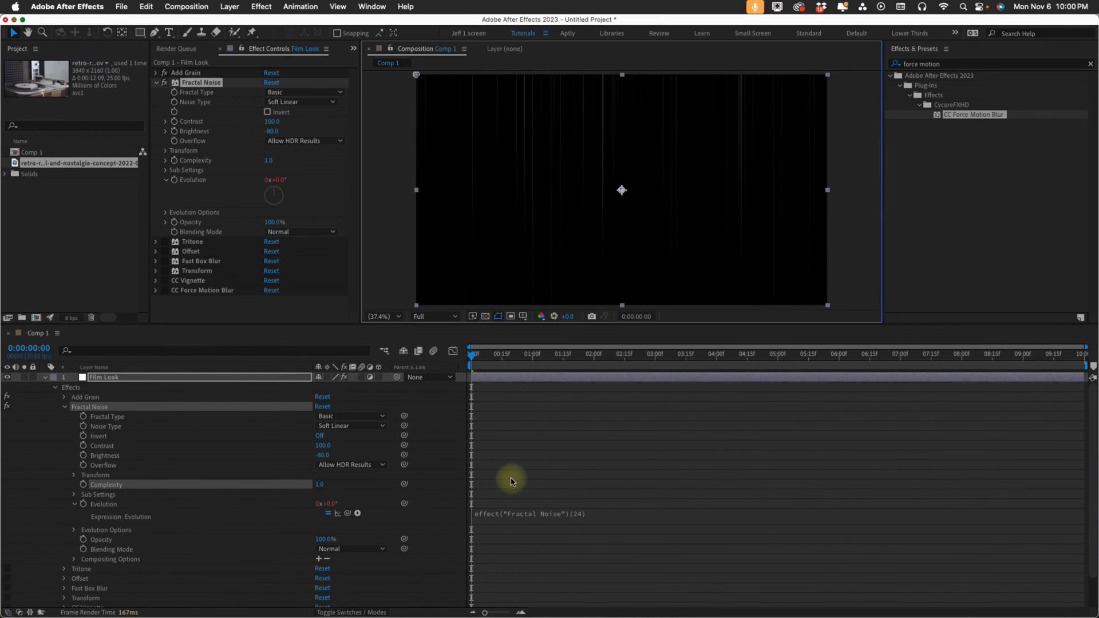
{"action": "type", "text": "time*1000"}
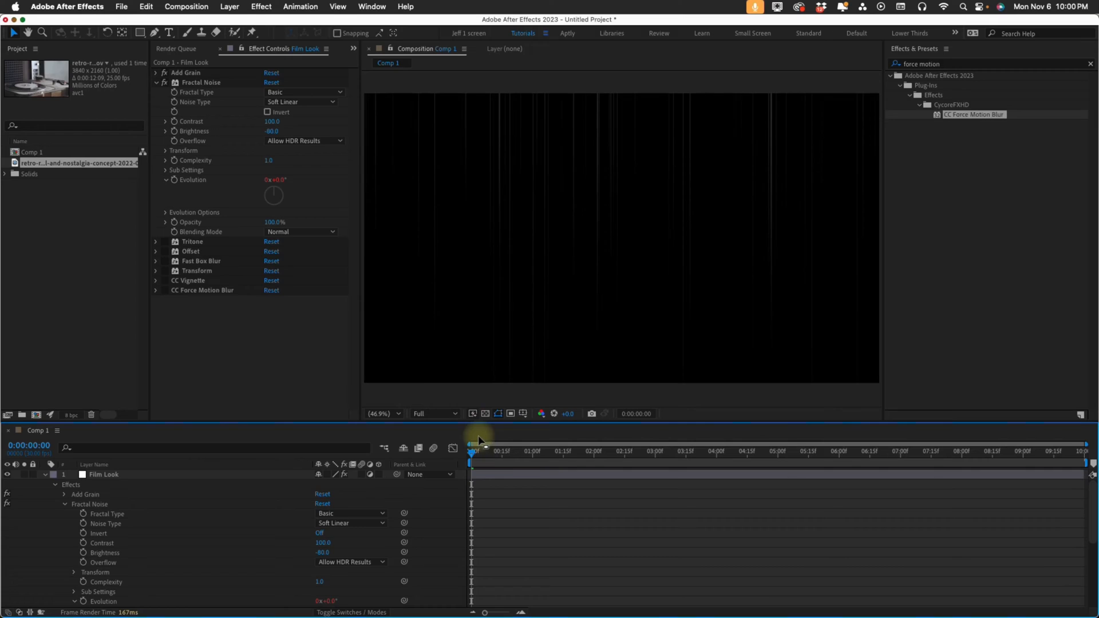
{"action": "left_click", "coordinate": [301, 231]}
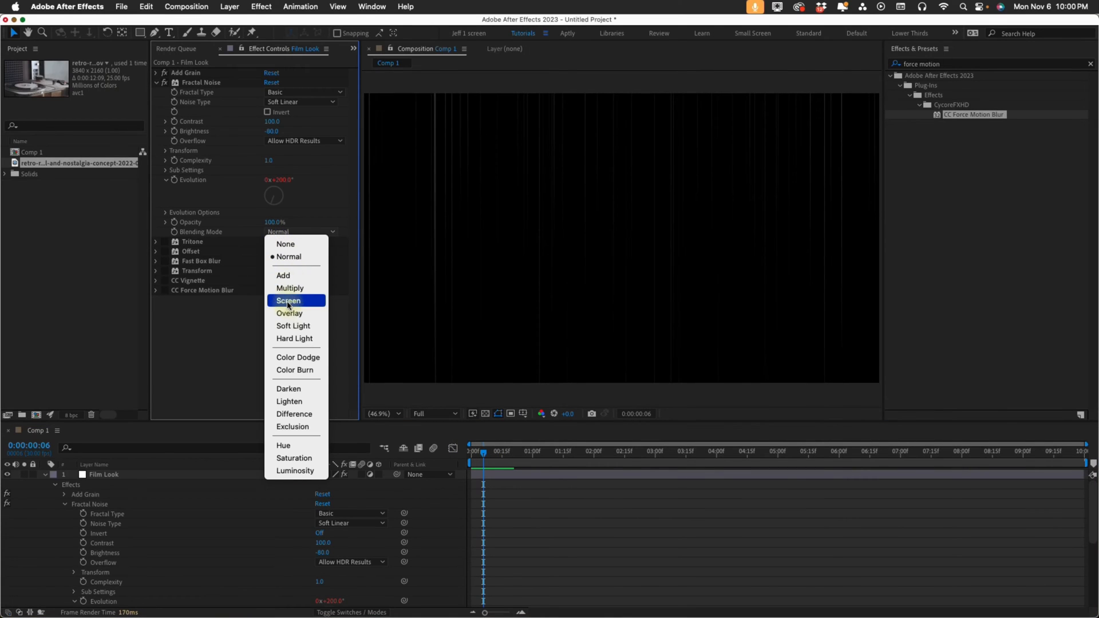
Set the Fractal Noise blending mode to Screen so the scratches overlay the footage
{"action": "left_click", "coordinate": [287, 300]}
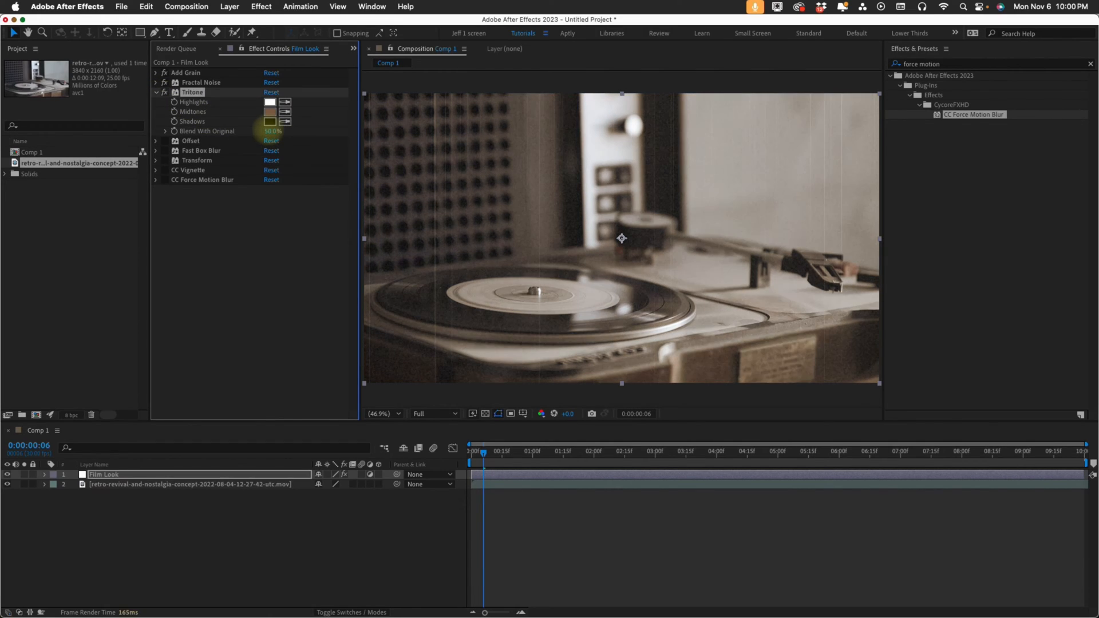
{"action": "left_click", "coordinate": [155, 91]}
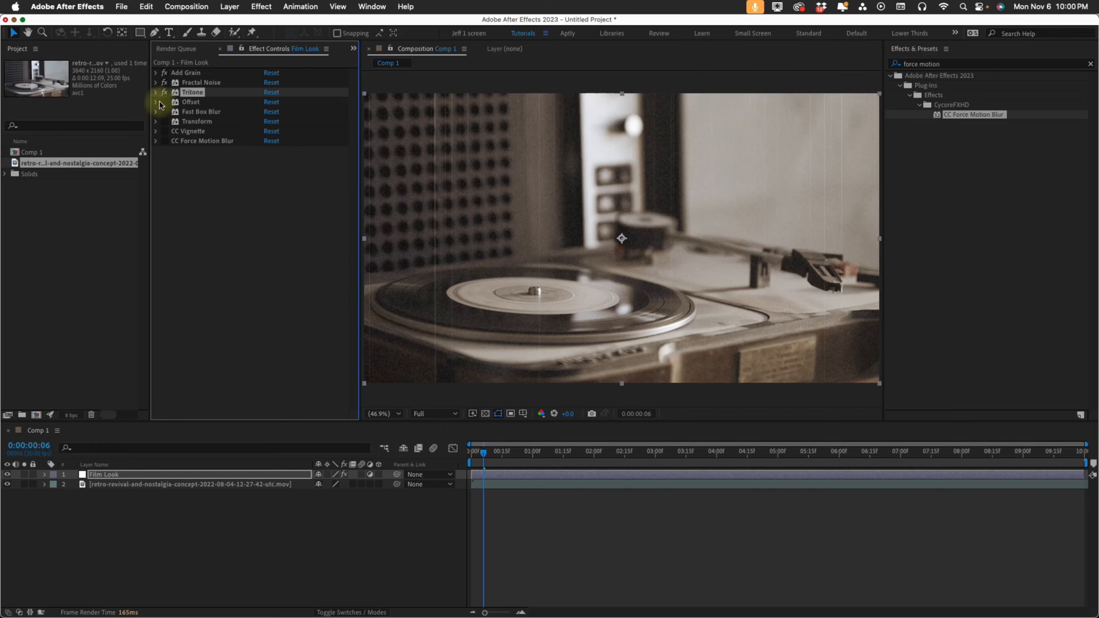
Start keyframing Offset's Shift Center To with a -10 vertical shift
{"action": "left_click", "coordinate": [155, 102]}
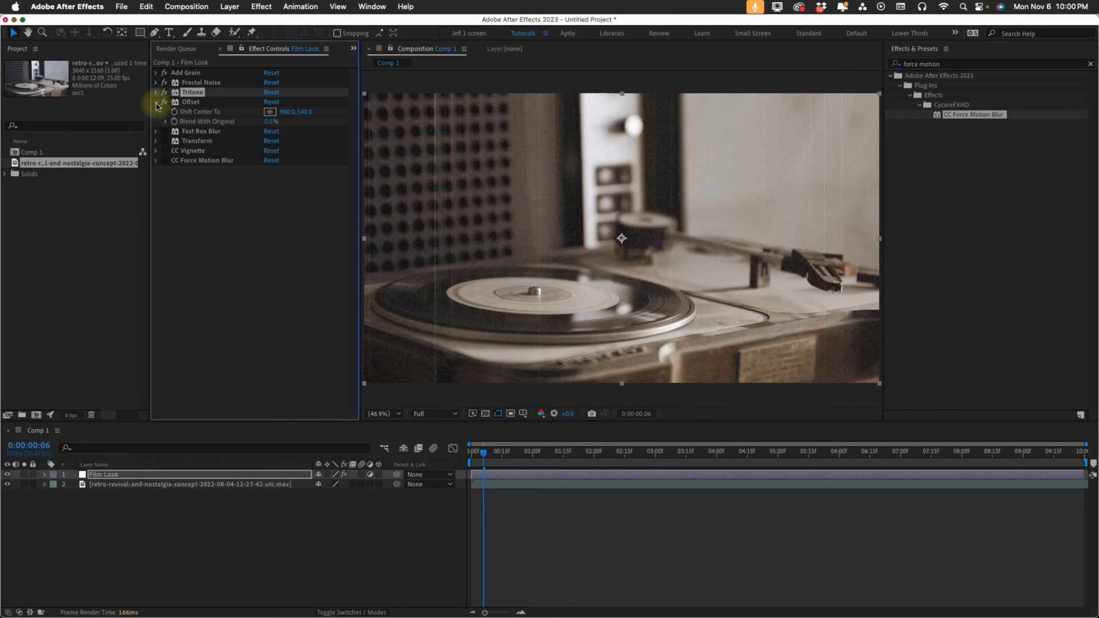
{"action": "left_click", "coordinate": [589, 453]}
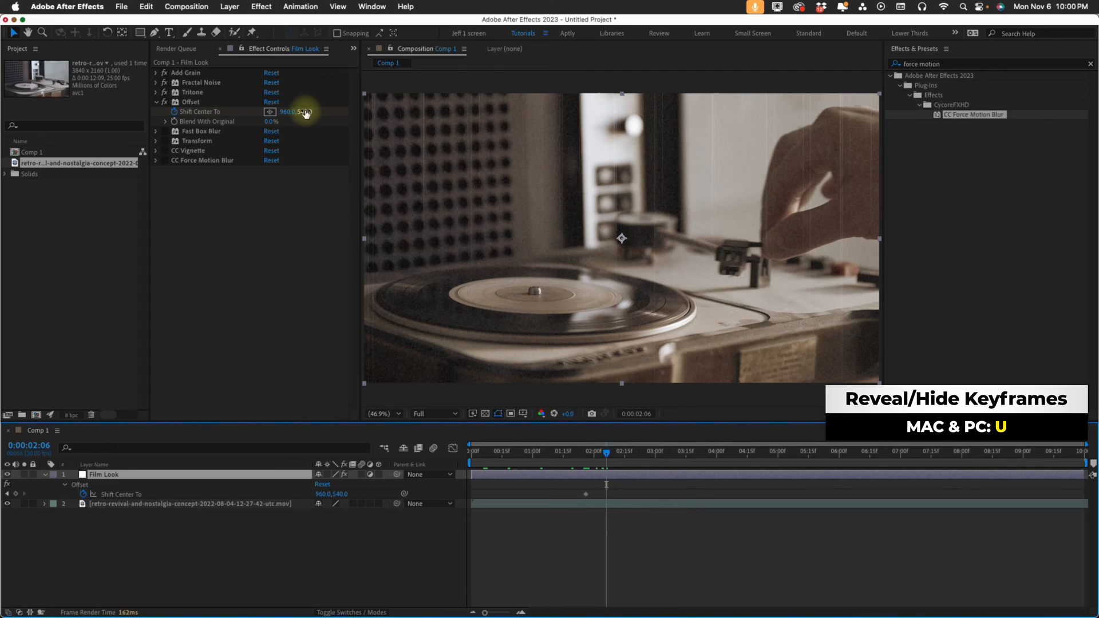
{"action": "left_click", "coordinate": [307, 112]}
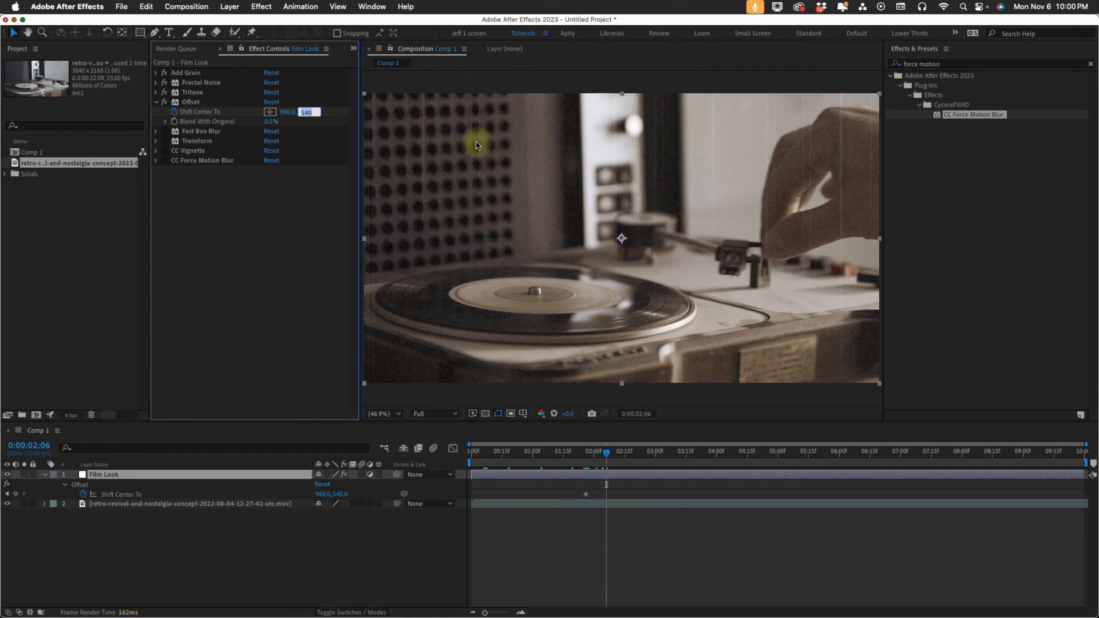
{"action": "type", "text": "-10"}
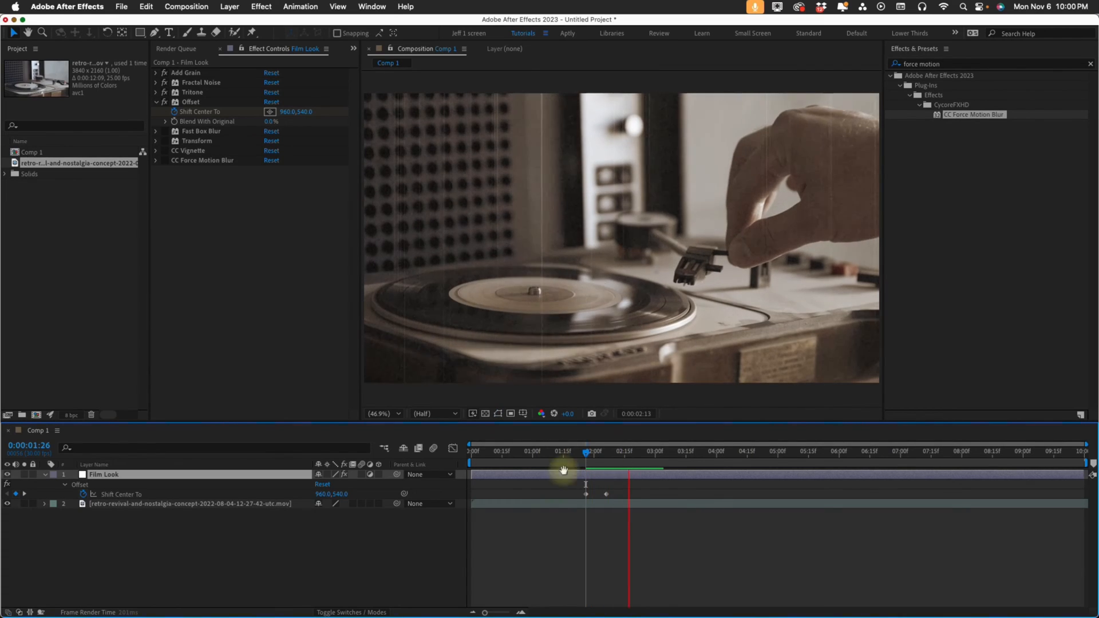
Add further Shift Center To keyframe pairs along the timeline so the footage jumps vertically
{"action": "left_click", "coordinate": [581, 451]}
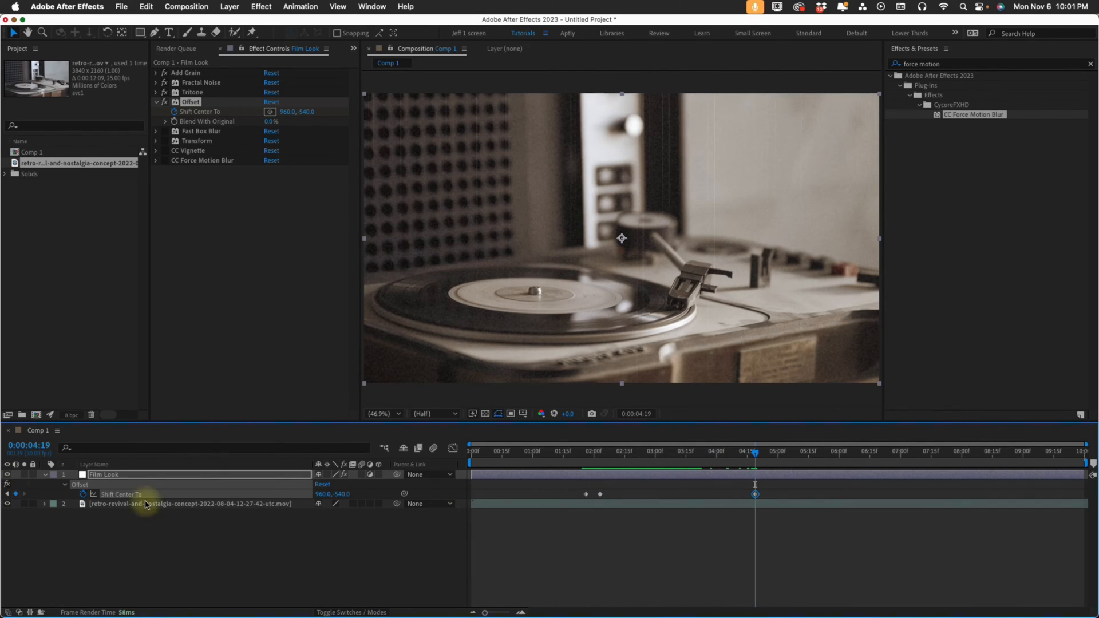
{"action": "left_click", "coordinate": [771, 450]}
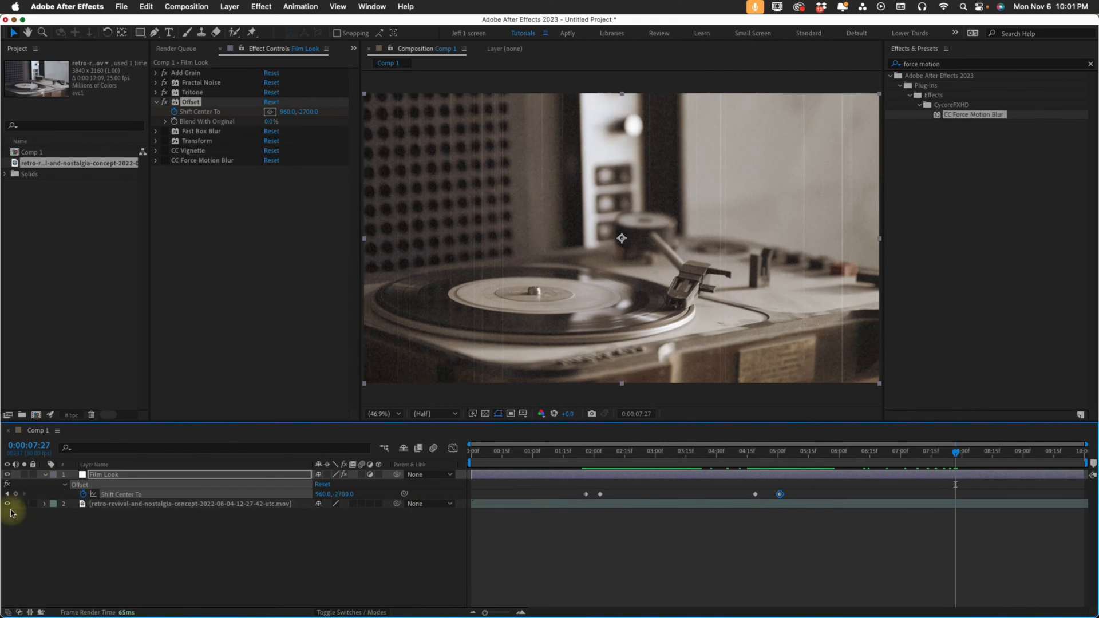
{"action": "left_click", "coordinate": [961, 450]}
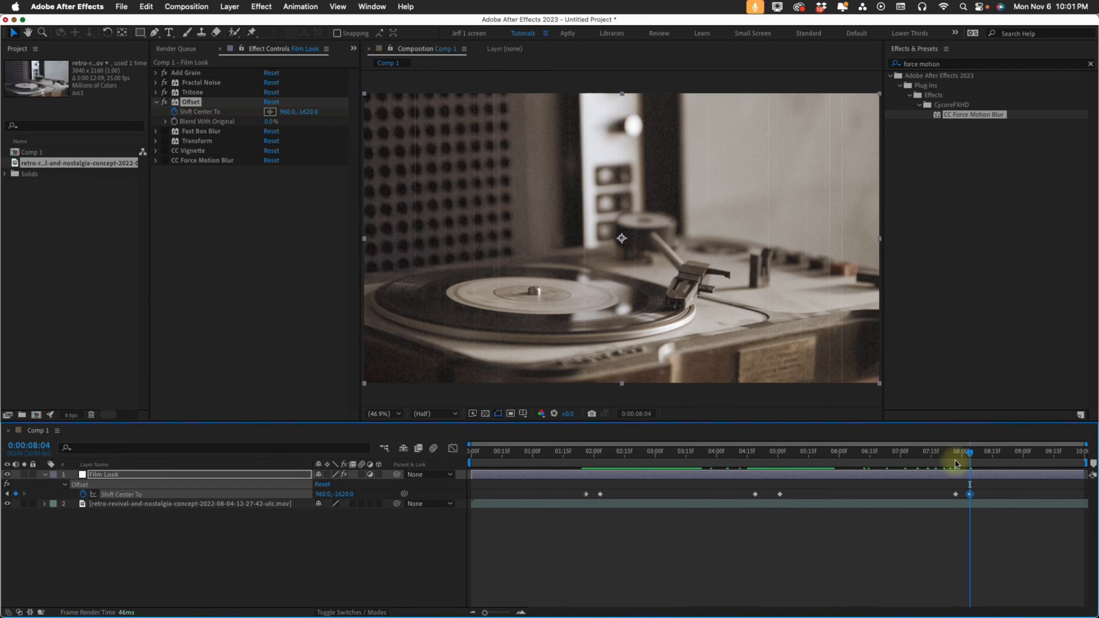
{"action": "left_click", "coordinate": [524, 450]}
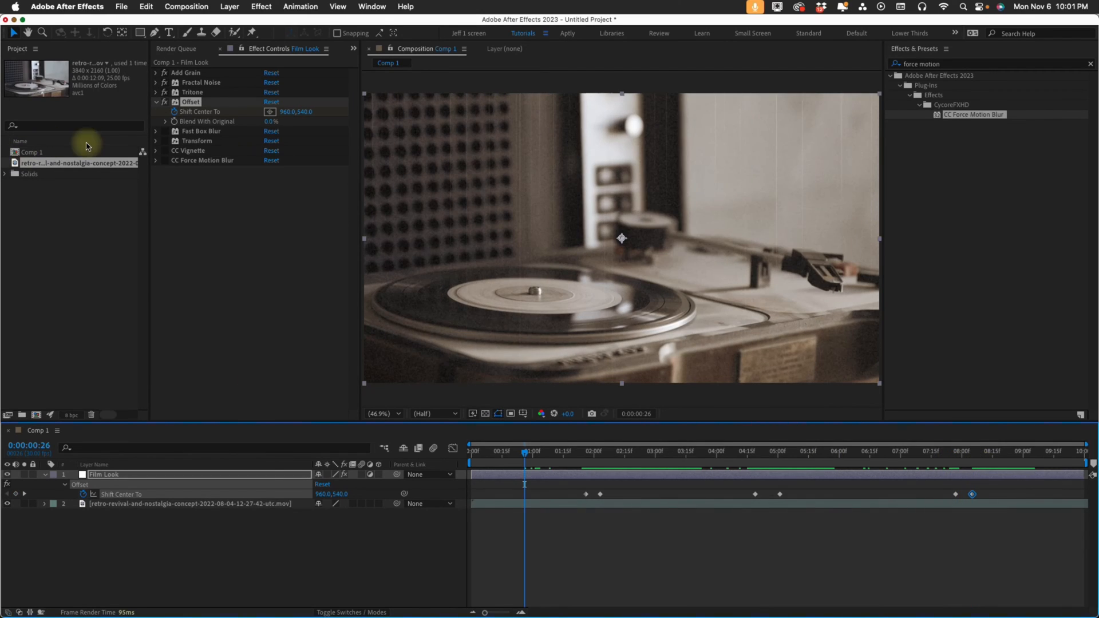
Keyframe Fast Box Blur's Blur Radius at several timeline points and preview the focus drift
{"action": "left_click", "coordinate": [155, 102]}
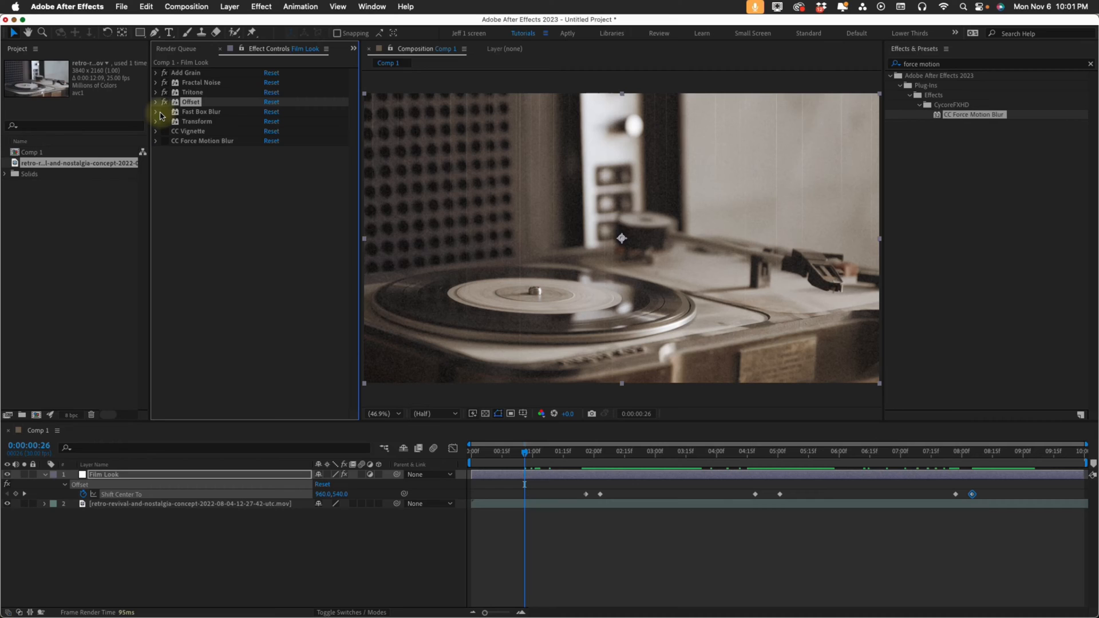
{"action": "left_click", "coordinate": [156, 112]}
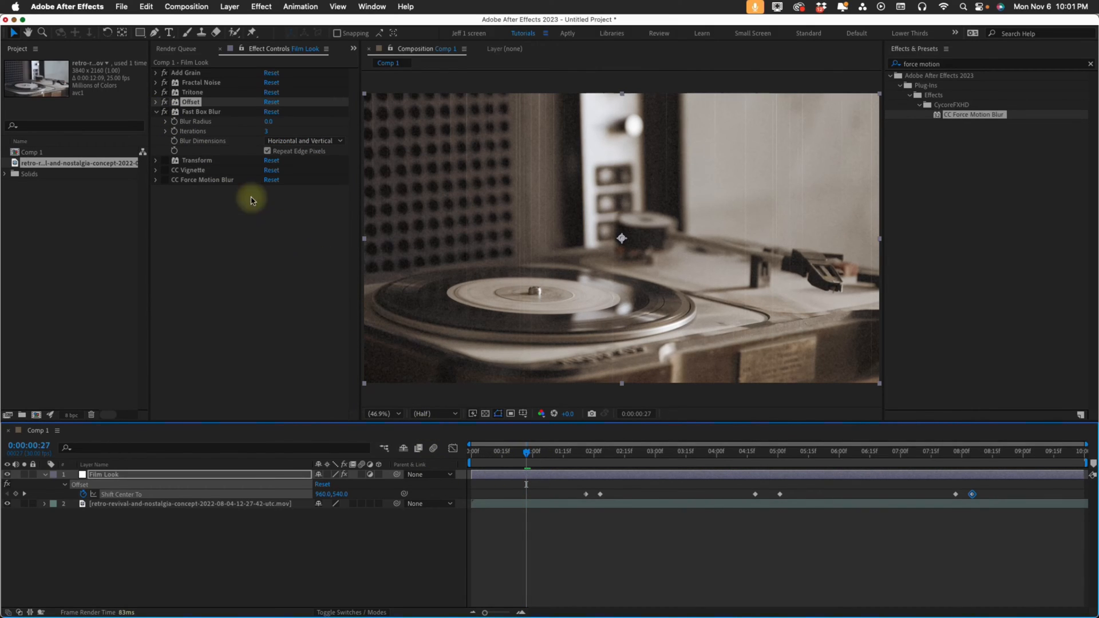
{"action": "left_click", "coordinate": [200, 112]}
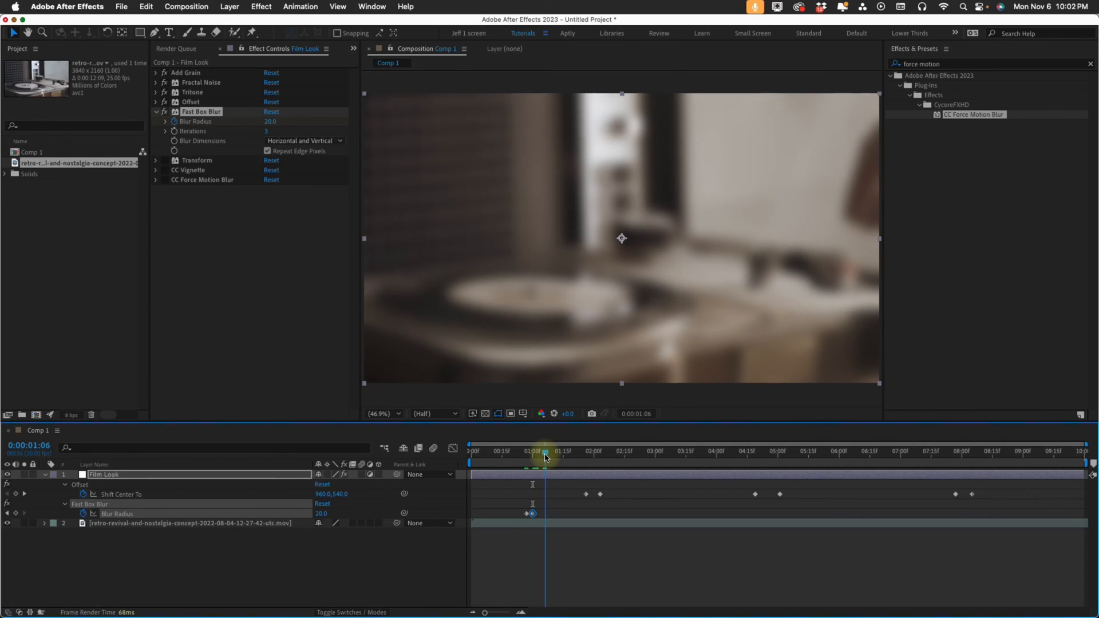
{"action": "double_click", "coordinate": [269, 121]}
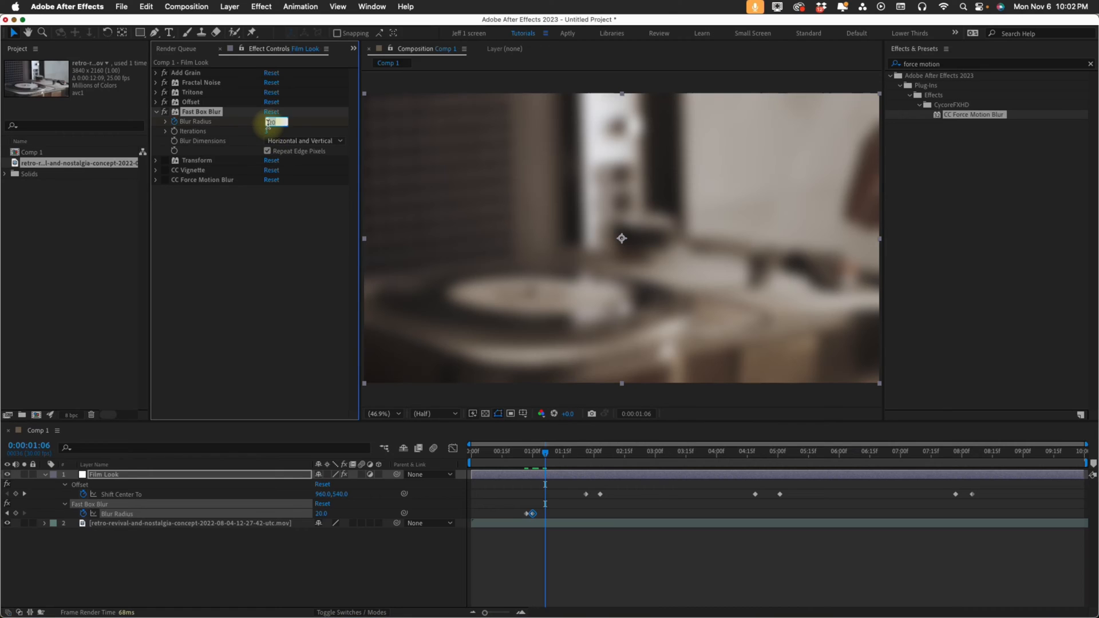
{"action": "left_click", "coordinate": [528, 459]}
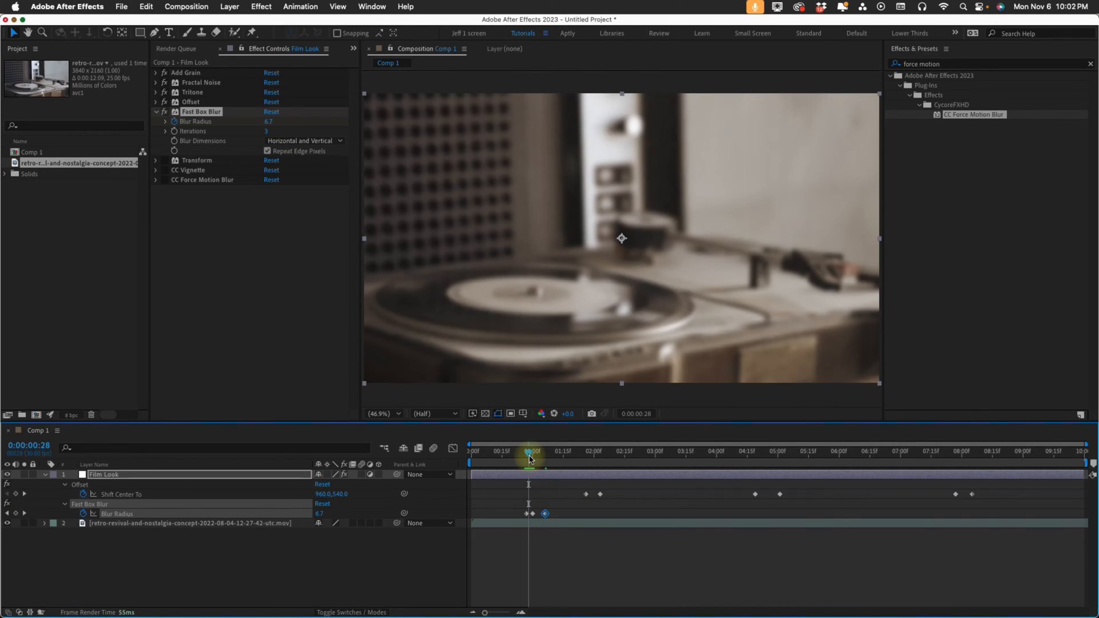
{"action": "left_click", "coordinate": [528, 459]}
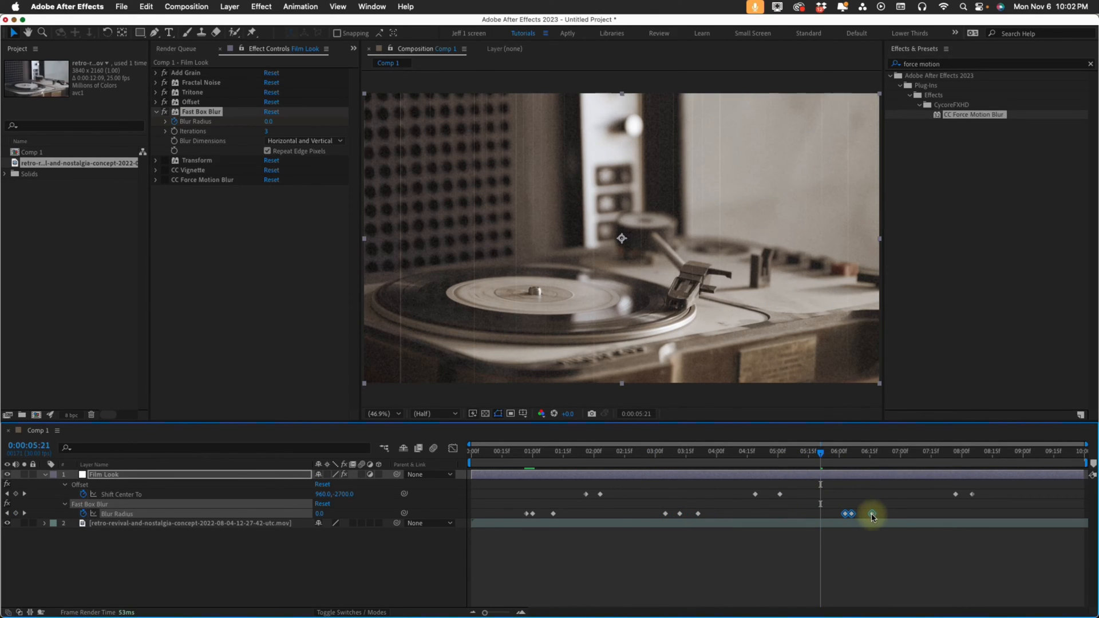
{"action": "left_click", "coordinate": [999, 450]}
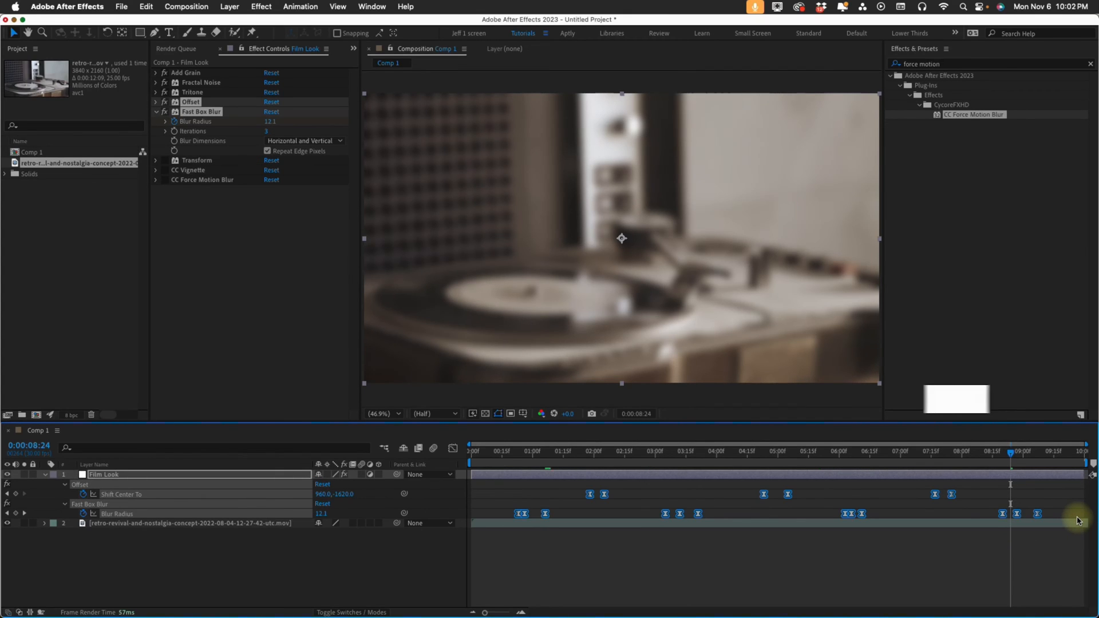
{"action": "key", "text": "f9"}
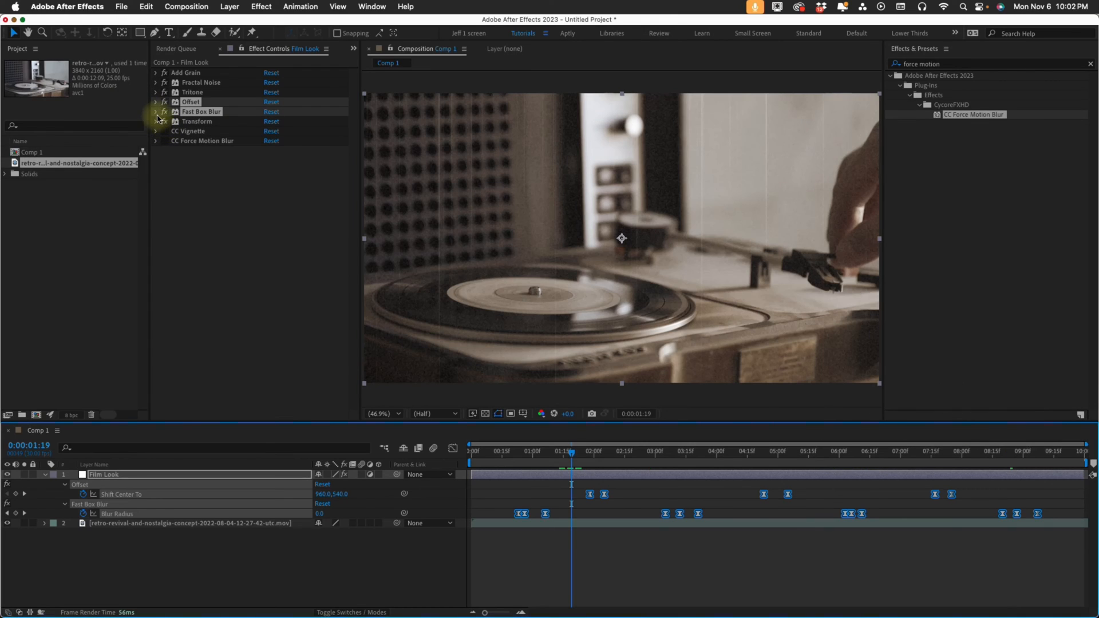
Give the Transform effect's Position a wiggle(5,10) expression and preview the shake
{"action": "left_click", "coordinate": [156, 121]}
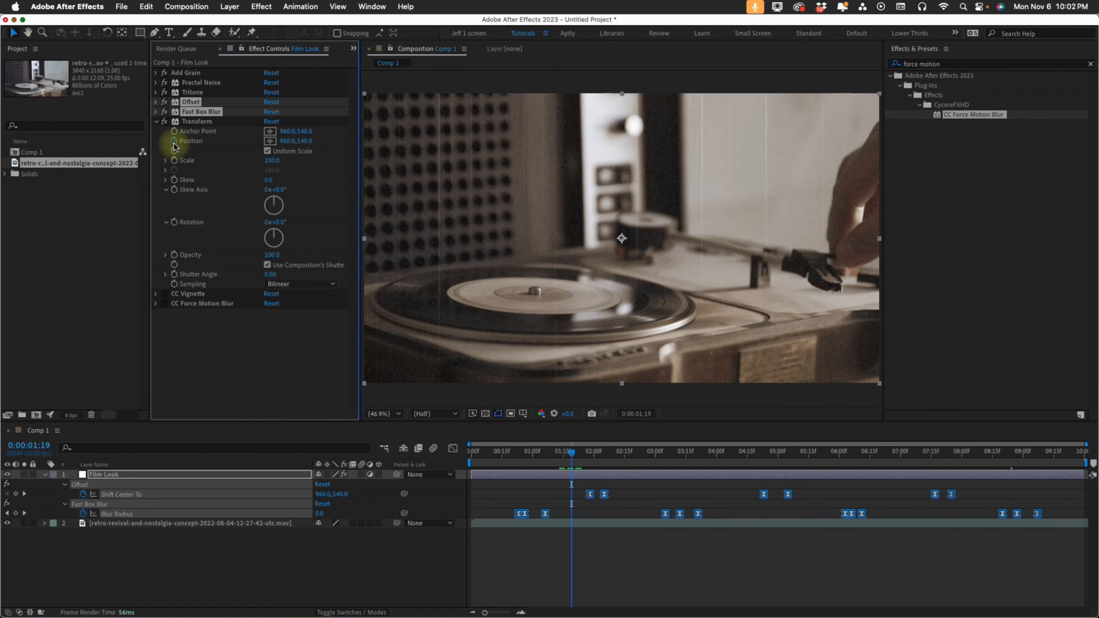
{"action": "left_click", "coordinate": [175, 141]}
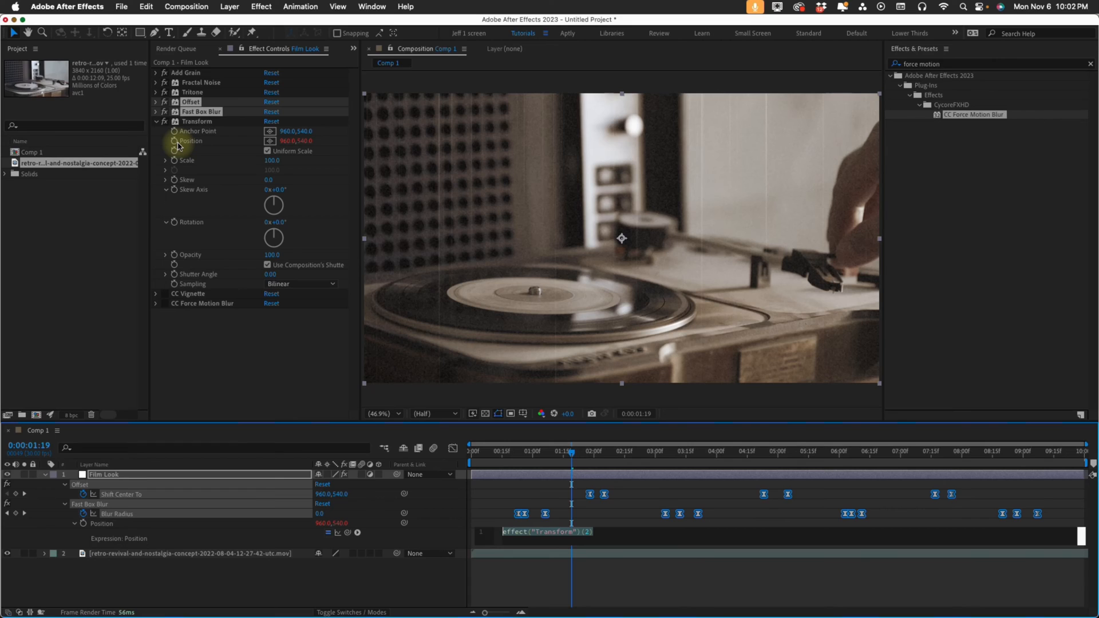
{"action": "type", "text": "w1"}
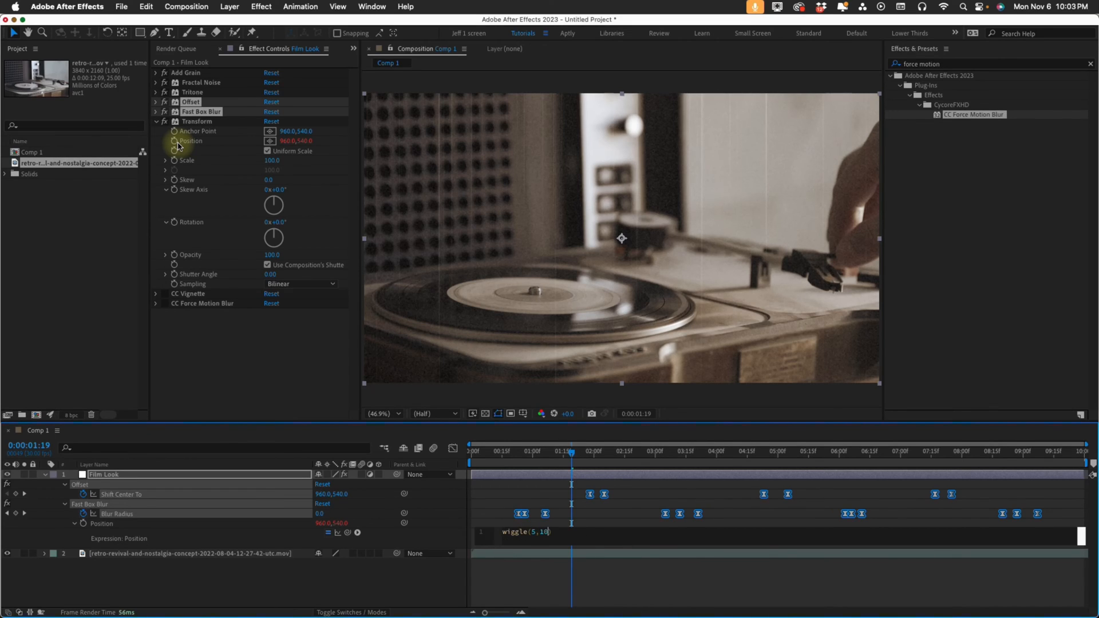
{"action": "left_click", "coordinate": [506, 453]}
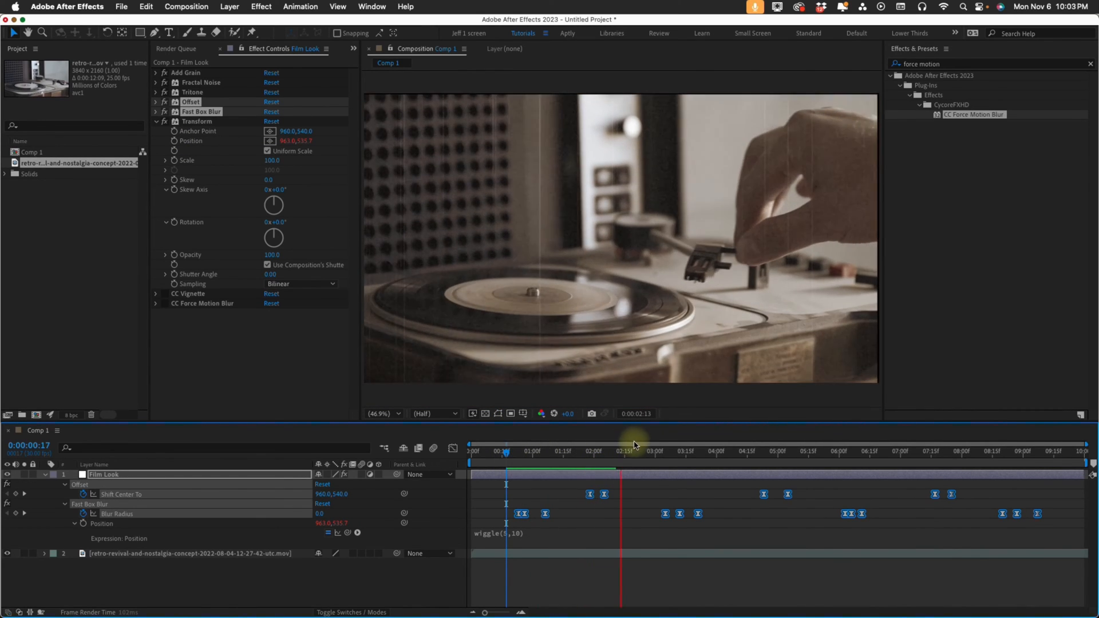
{"action": "left_click", "coordinate": [583, 450]}
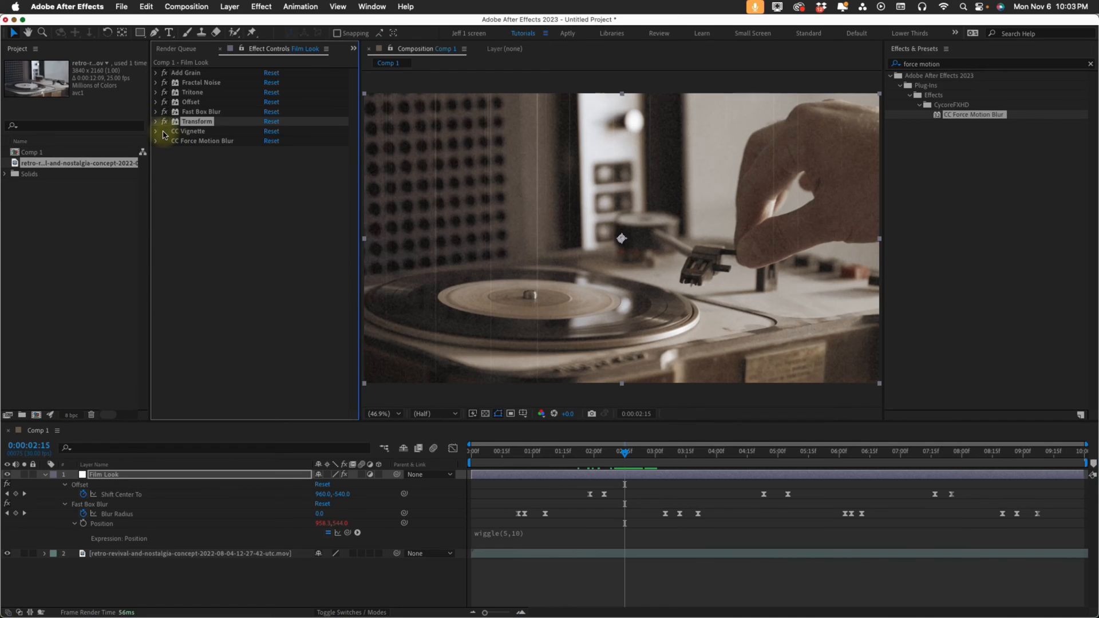
Set CC Vignette Amount to 250 with Angle of View 50 and preview the darkened edges
{"action": "left_click", "coordinate": [156, 131]}
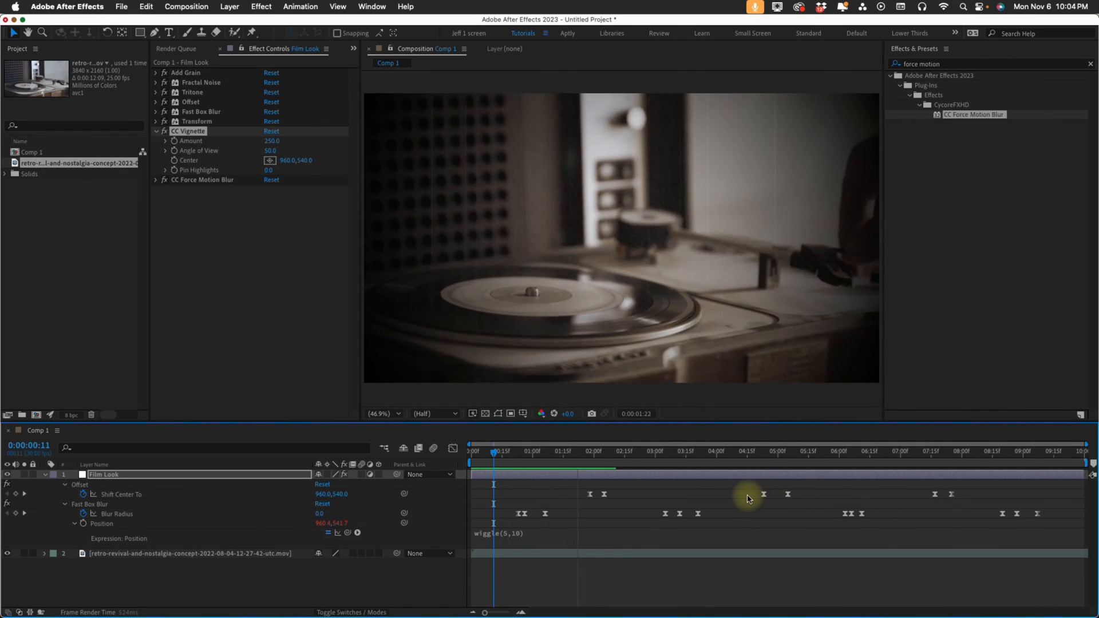
{"action": "left_click", "coordinate": [595, 451]}
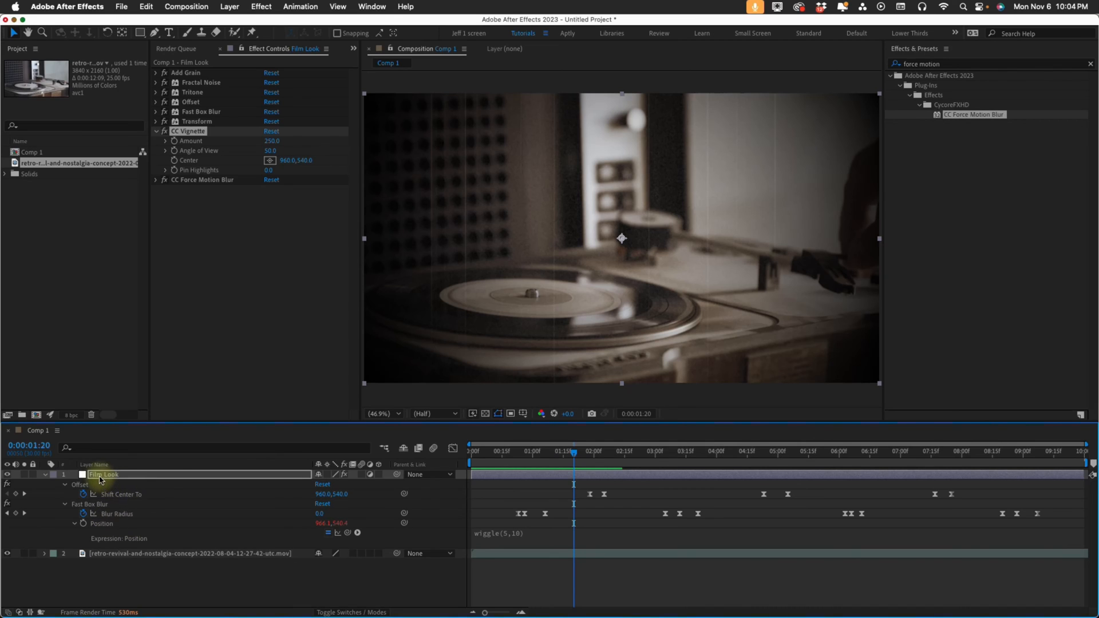
Reveal the Film Look layer's effects and select all eight from Add Grain to CC Force Motion Blur
{"action": "left_click", "coordinate": [44, 475]}
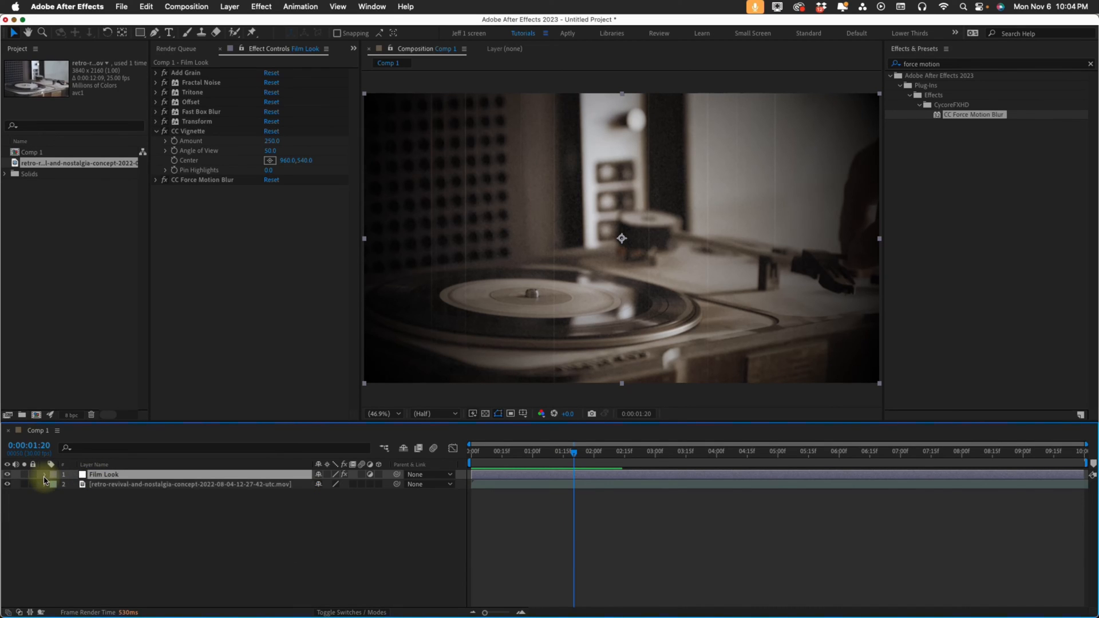
{"action": "left_click", "coordinate": [44, 474]}
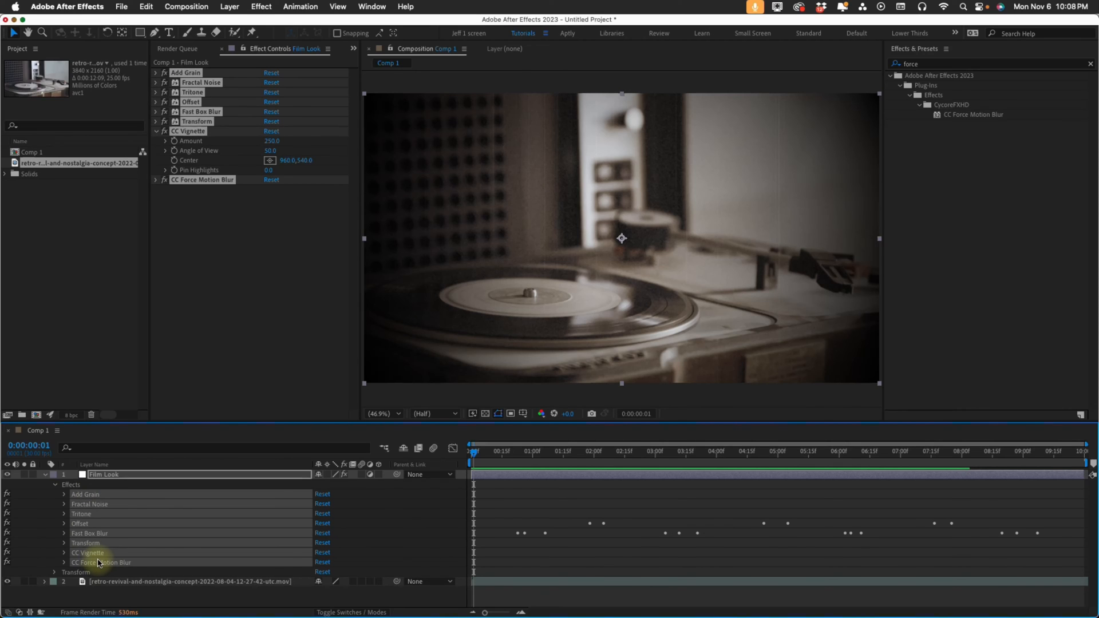
{"action": "left_click", "coordinate": [300, 7]}
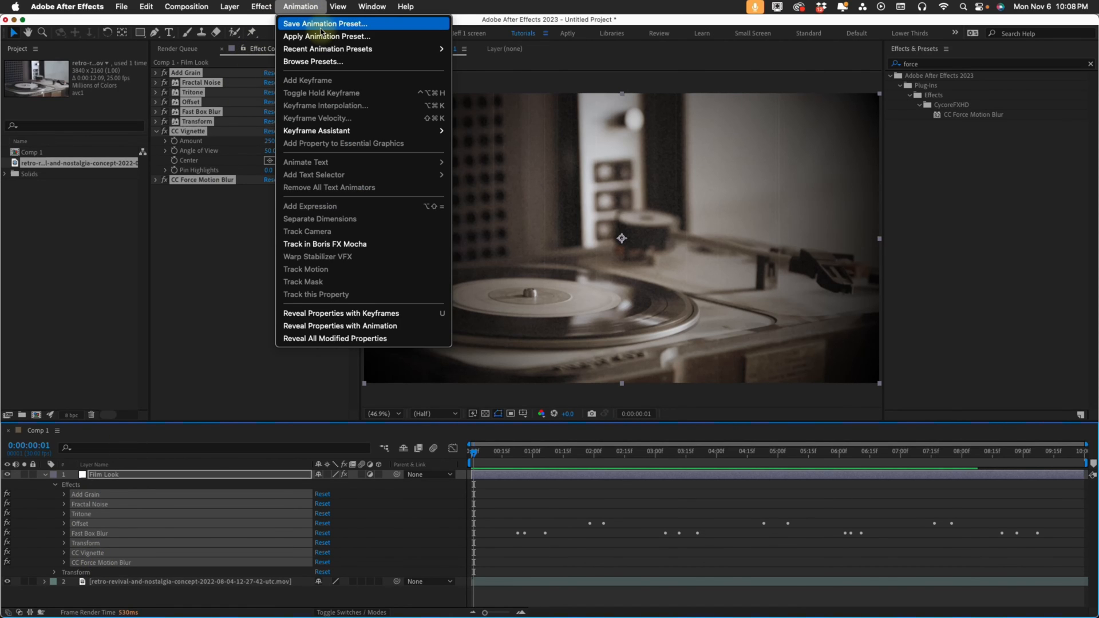
Start saving an animation preset and browse to After Effects 2023/User Presets/7 Minute AE
{"action": "left_click", "coordinate": [324, 23]}
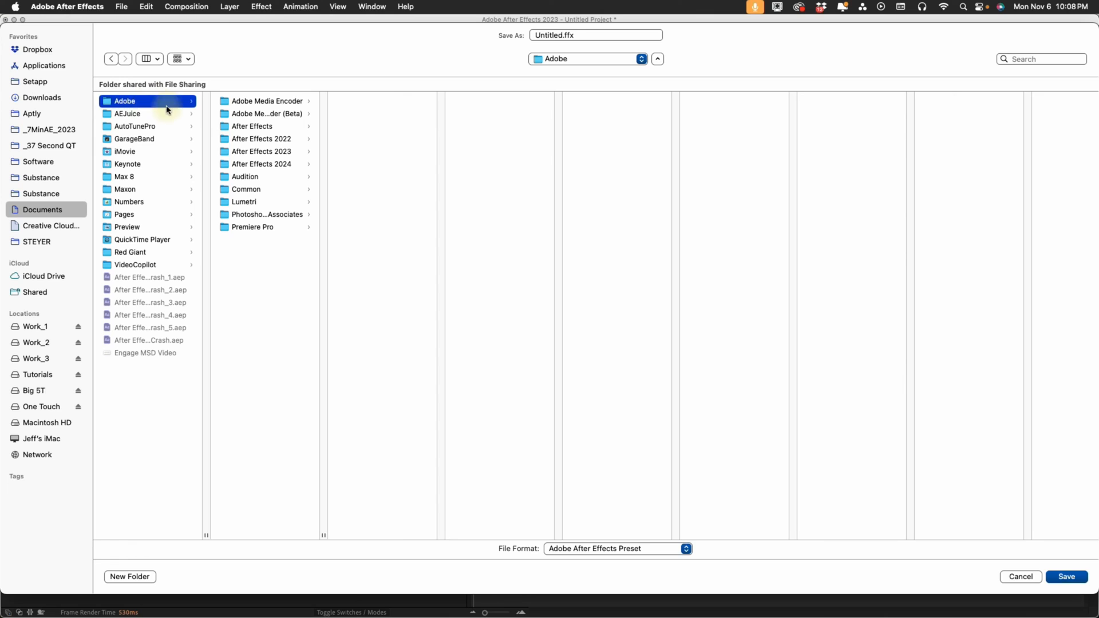
{"action": "left_click", "coordinate": [261, 151]}
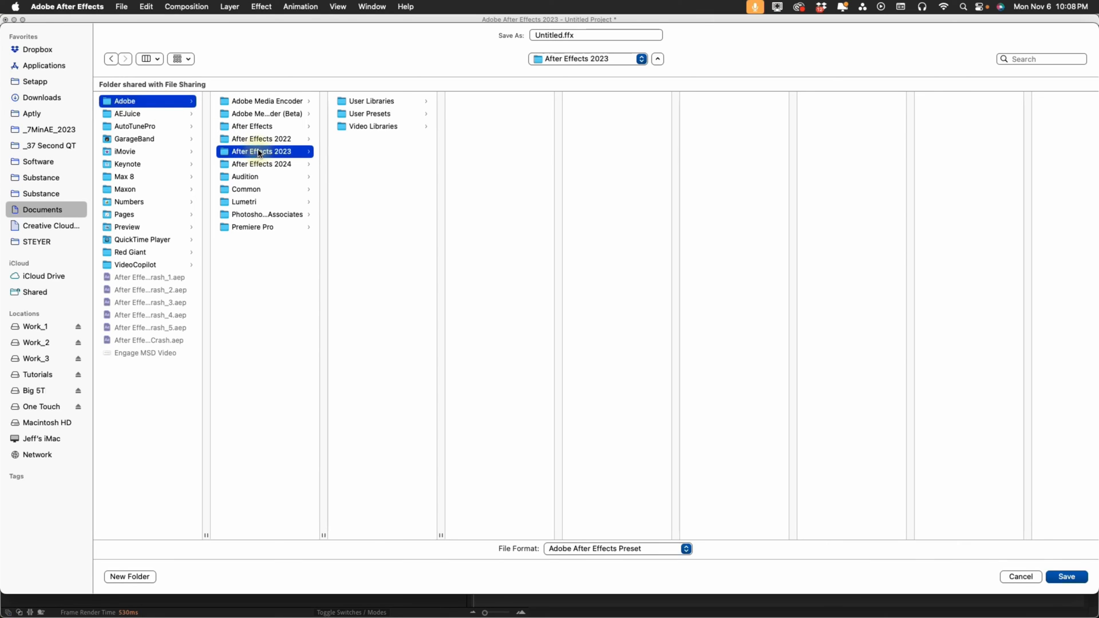
{"action": "left_click", "coordinate": [369, 114]}
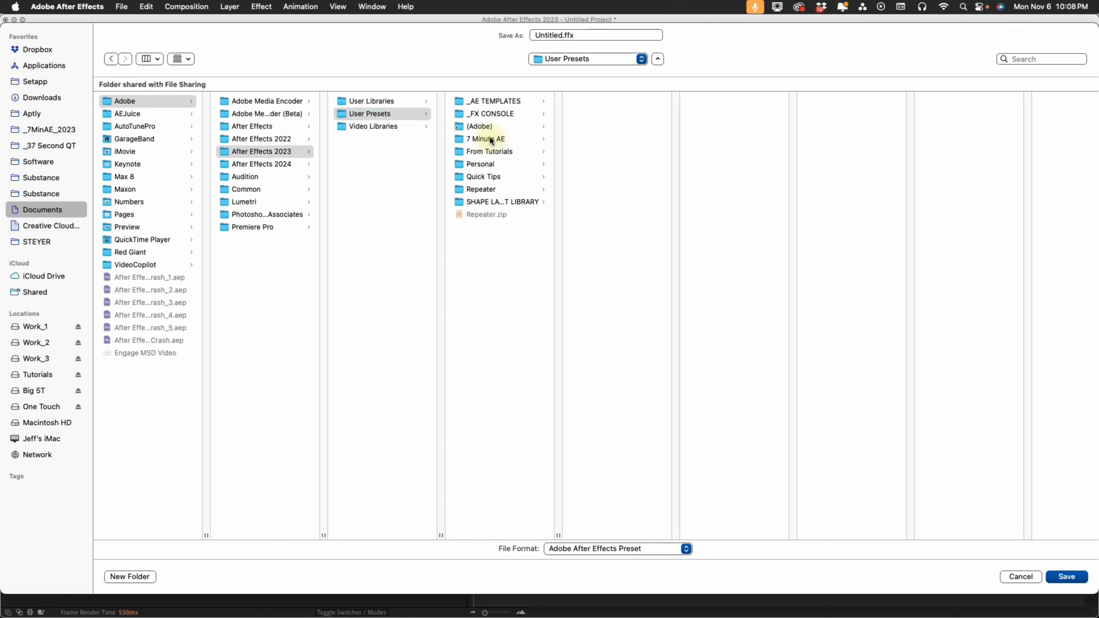
{"action": "left_click", "coordinate": [485, 138]}
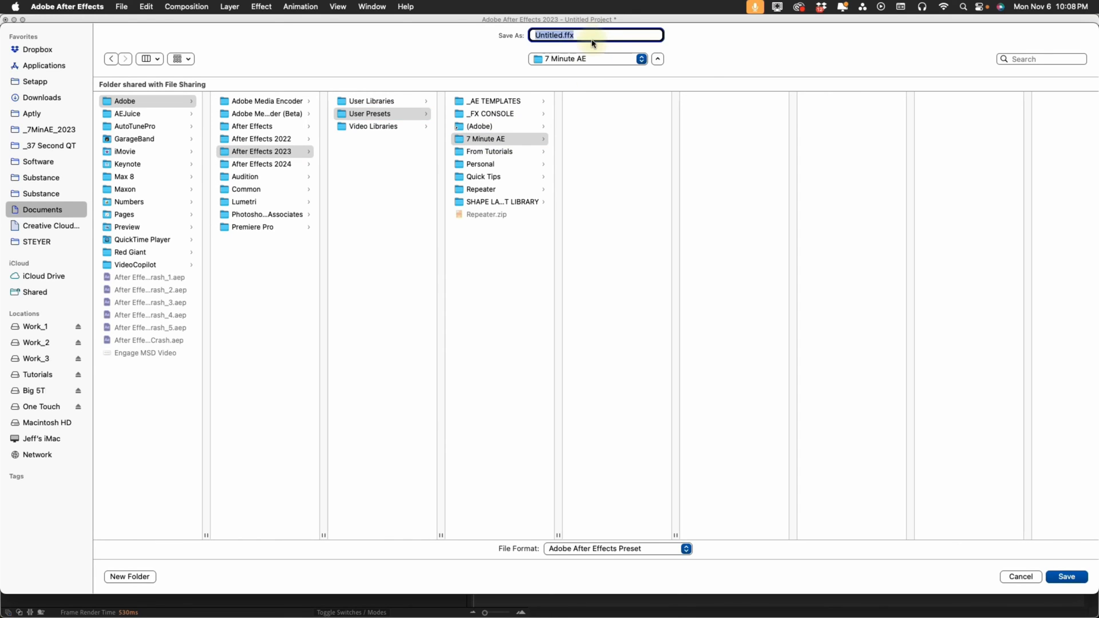
Name the preset Film_Look and save it into the 7 Minute AE folder
{"action": "type", "text": "Film_Look"}
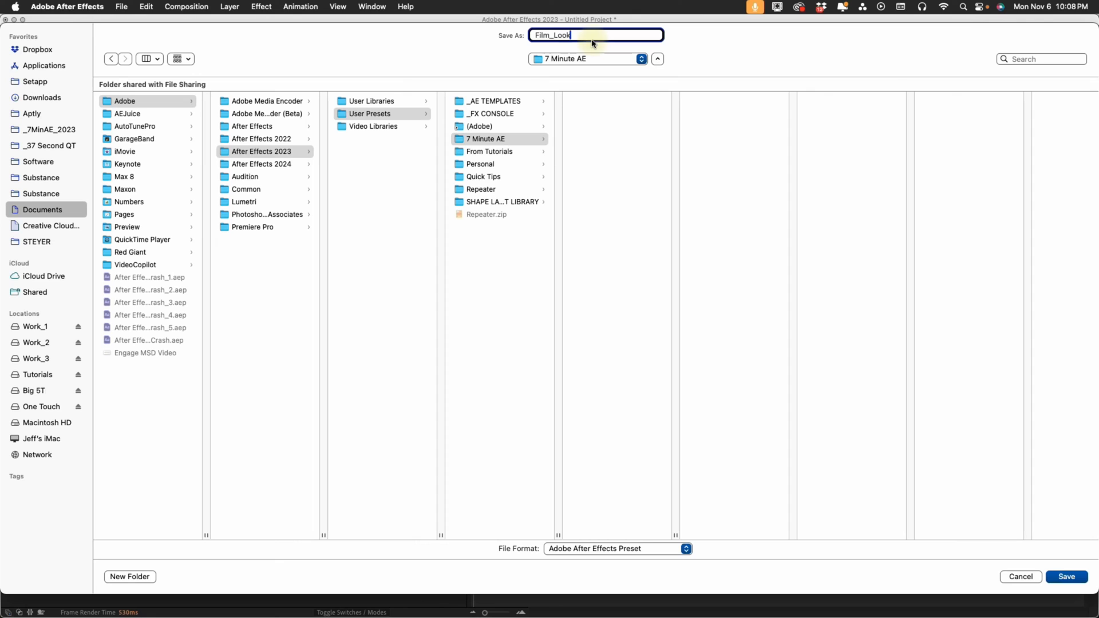
{"action": "left_click", "coordinate": [1066, 577]}
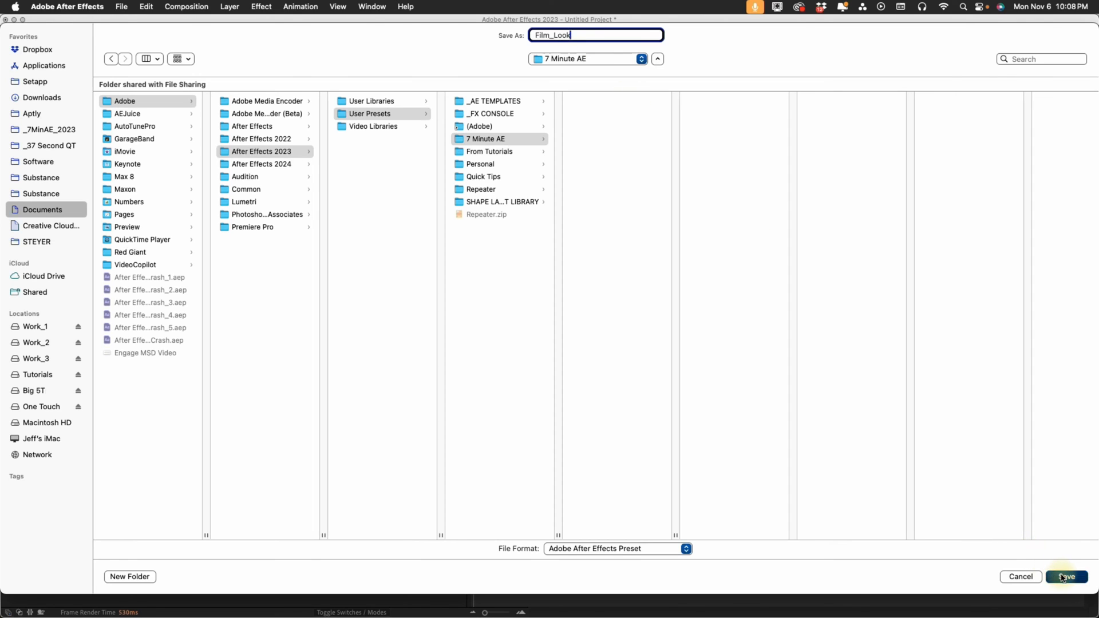
{"action": "left_click", "coordinate": [1065, 576]}
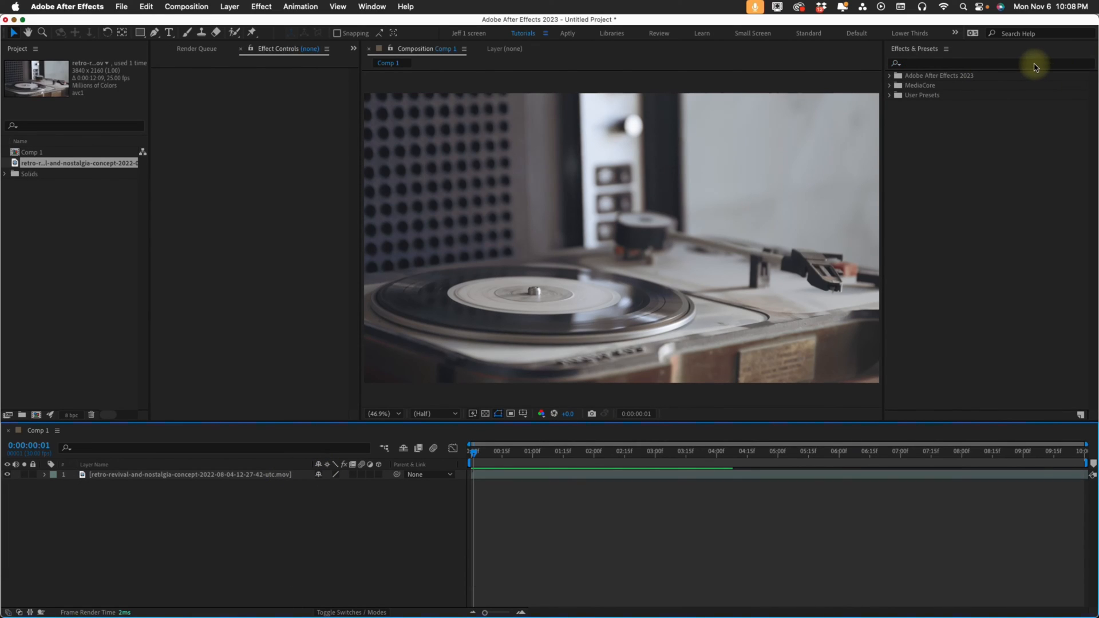
Find the Film_Look preset and apply it with no layer selected, creating Solid 2 with its effects
{"action": "type", "text": "Film_Look"}
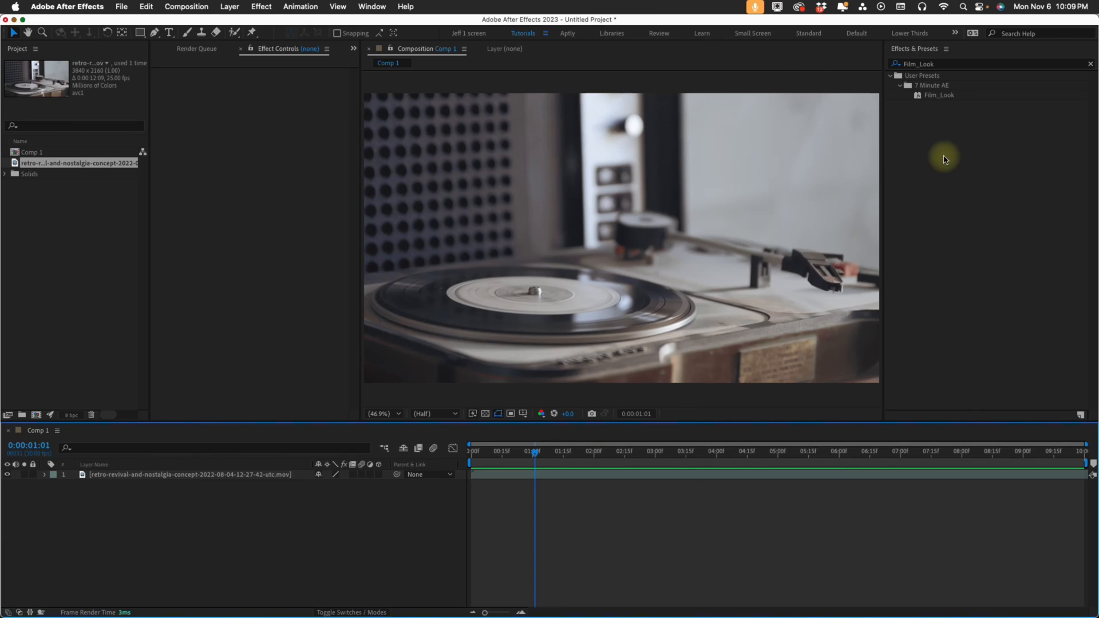
{"action": "double_click", "coordinate": [939, 94]}
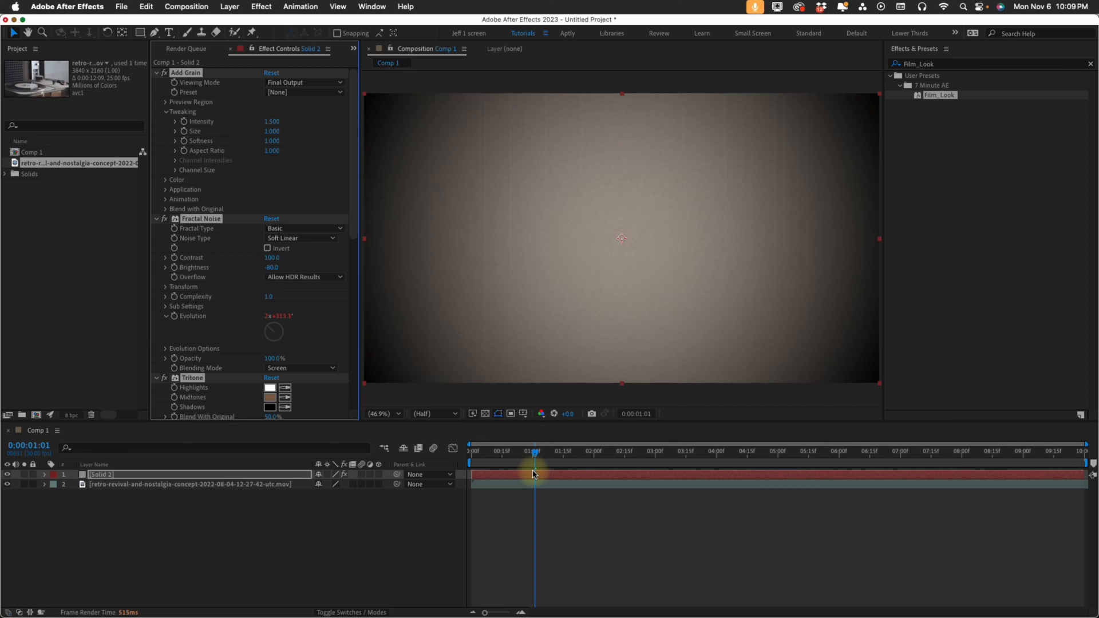
{"action": "mouse_move", "coordinate": [349, 506]}
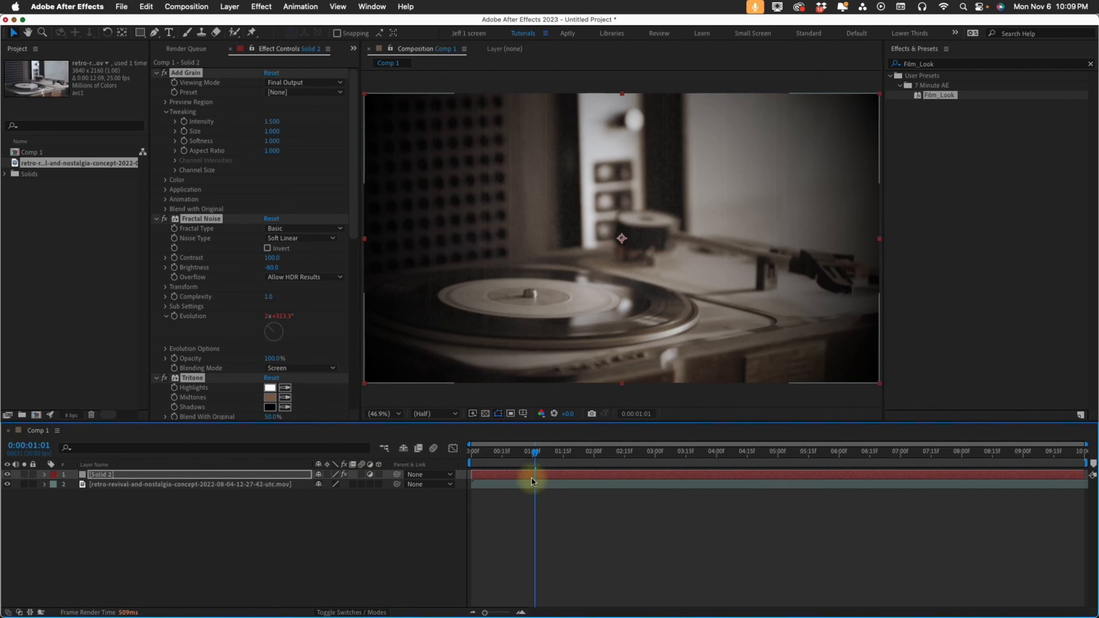
Reveal Solid 2's keyframed properties and preview the old-film look over the footage
{"action": "key", "text": "u"}
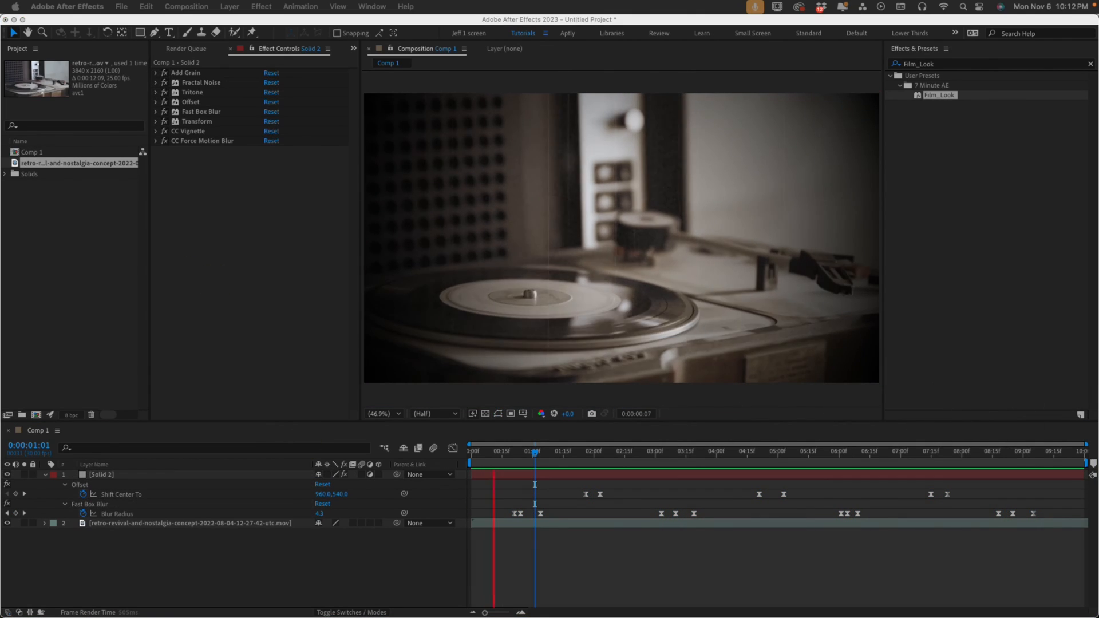
{"action": "left_click", "coordinate": [615, 451]}
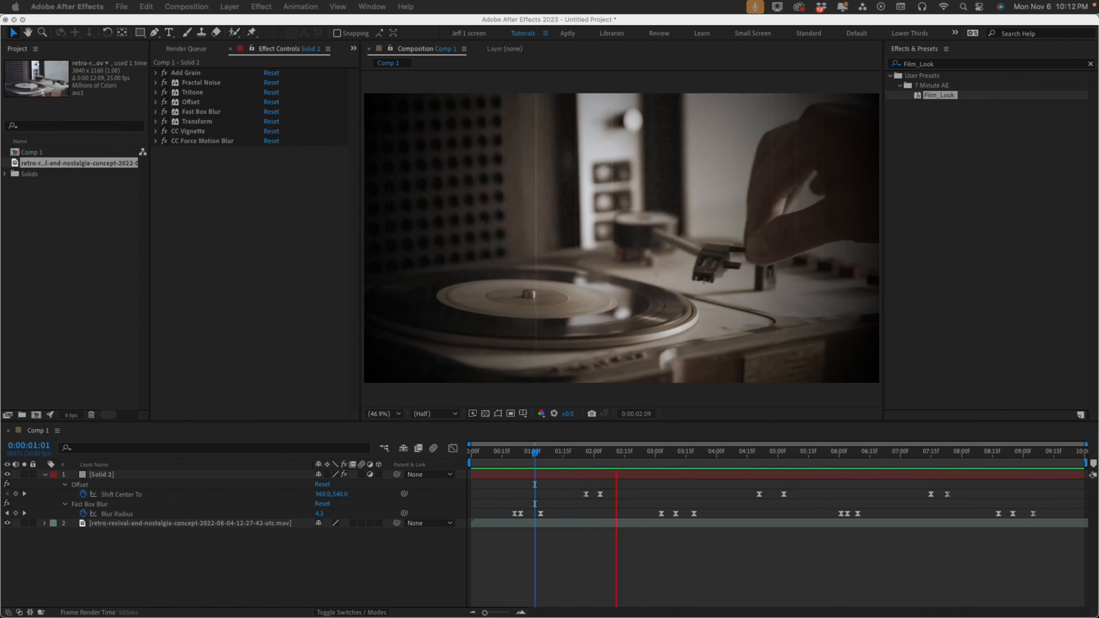